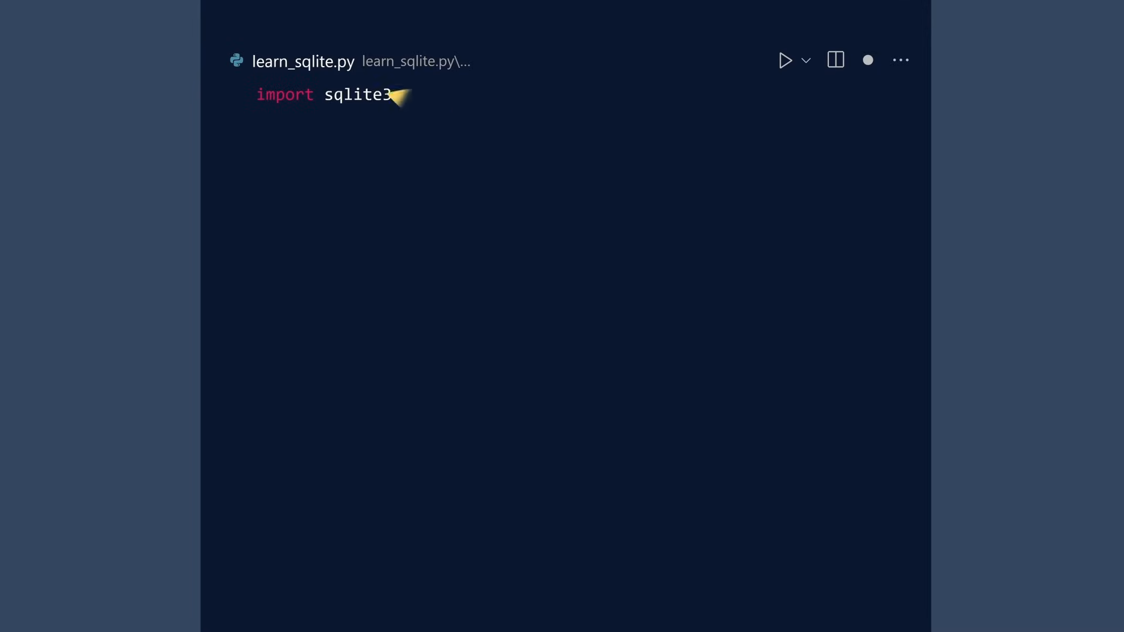
Step: Write commented code connecting sqlite3 to D:\demo\alpha.db and closing it with conn.close()
{"action": "type", "text": "# Connect to a (new) database"}
{"action": "type", "text": "conn = sqlite3.connect(\"D"}
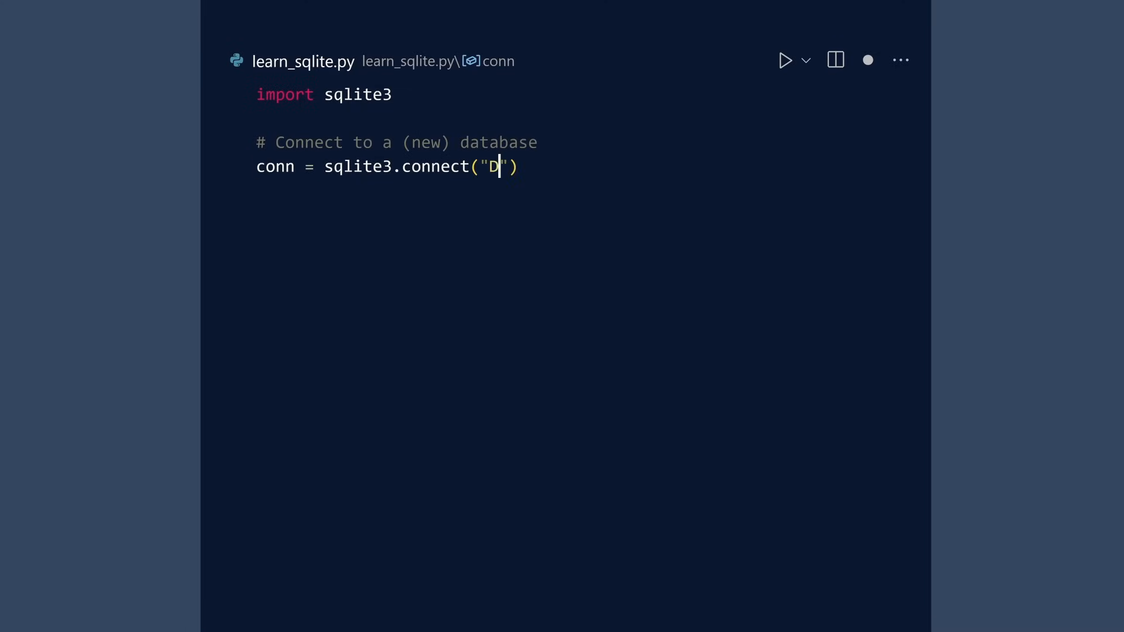
{"action": "type", "text": ":\\\\demo\\\\alpha.db"}
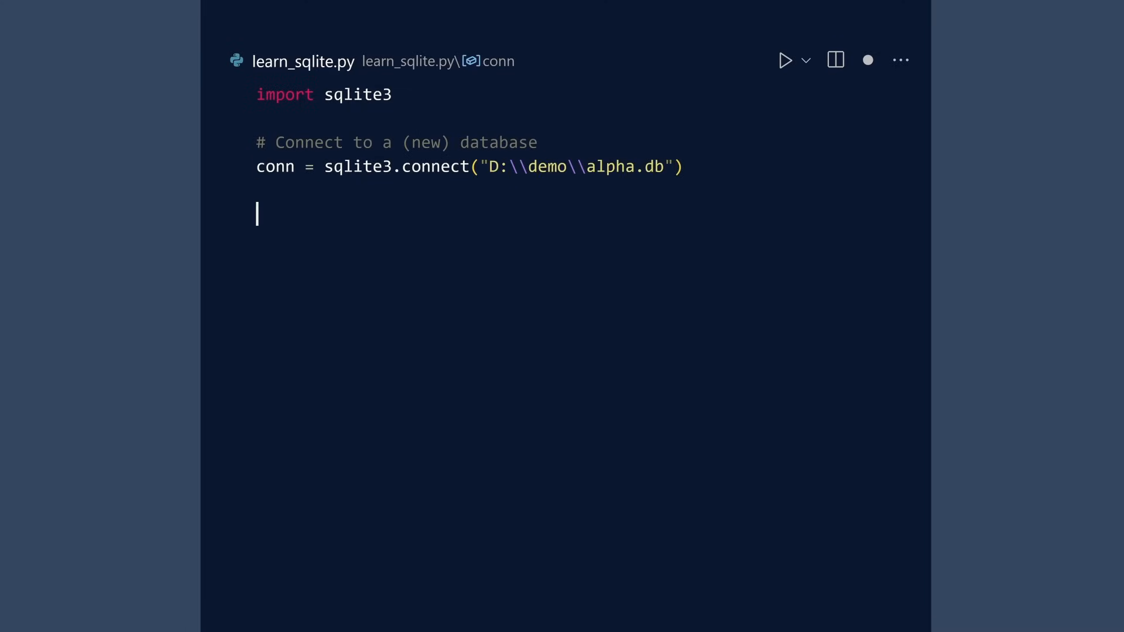
{"action": "type", "text": "# Close connection"}
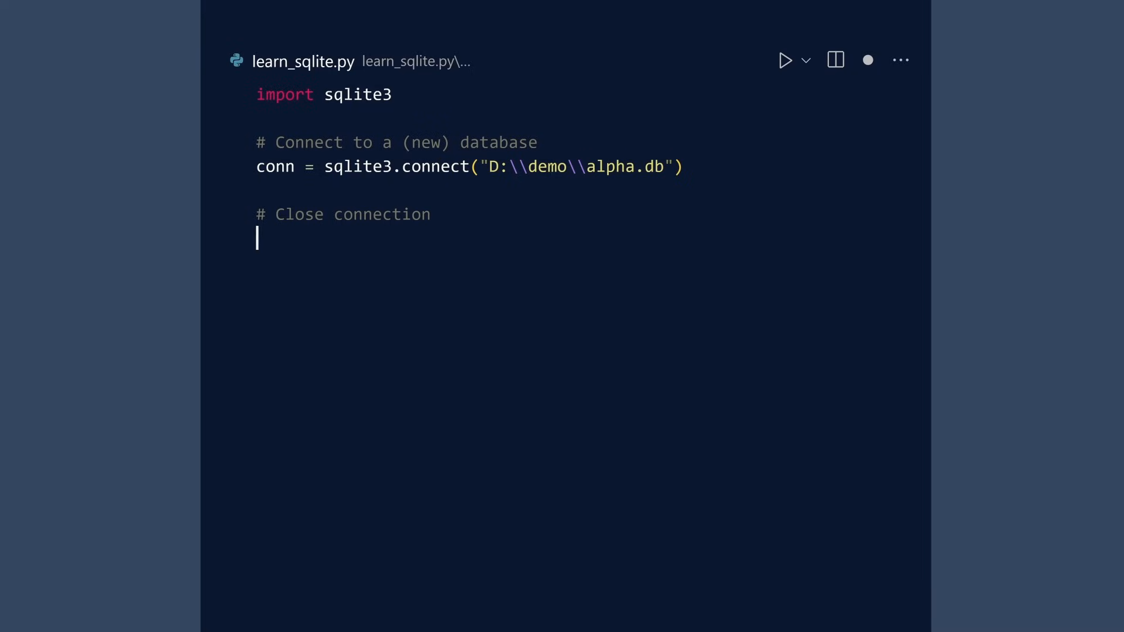
{"action": "type", "text": "conn.close()"}
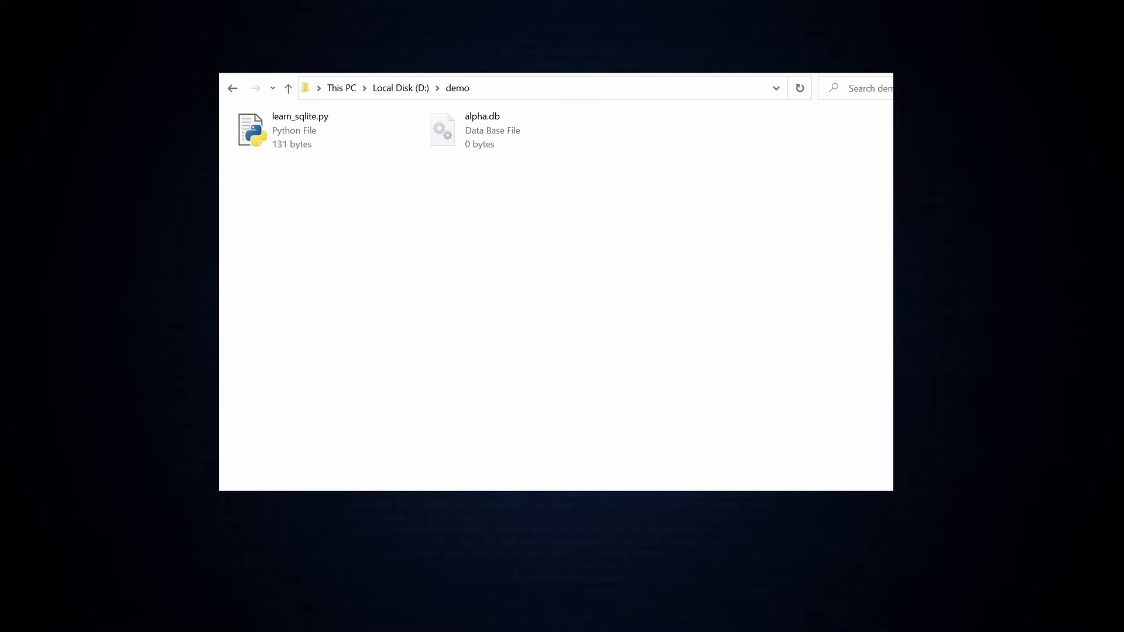
Step: Browse to the D:\demo folder to confirm alpha.db was created
{"action": "left_click", "coordinate": [480, 131]}
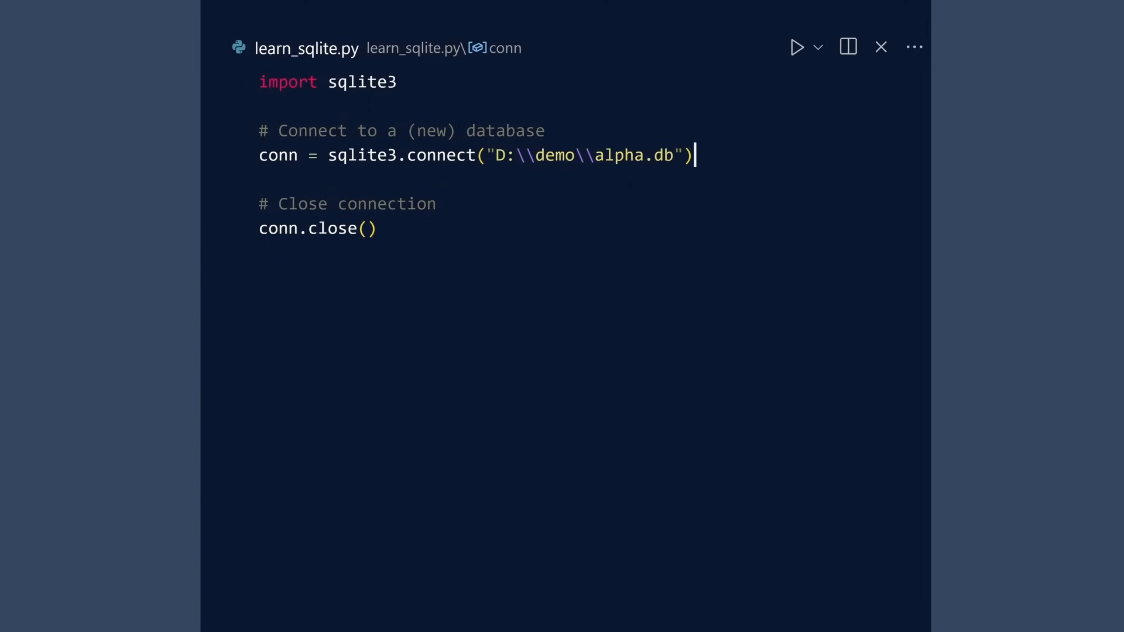
Step: Add a cursor and a cur.execute CREATE TABLE people (first_name TEXT, last_name TEXT) block
{"action": "key", "text": "enter"}
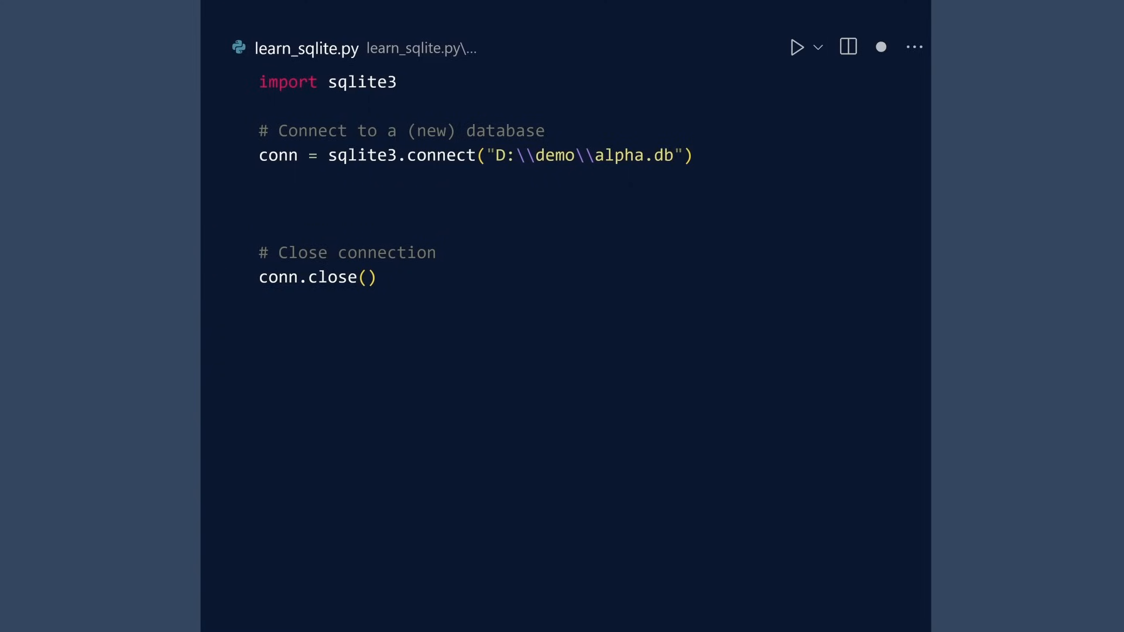
{"action": "type", "text": "# Create a cursor"}
{"action": "type", "text": "cur.close("}
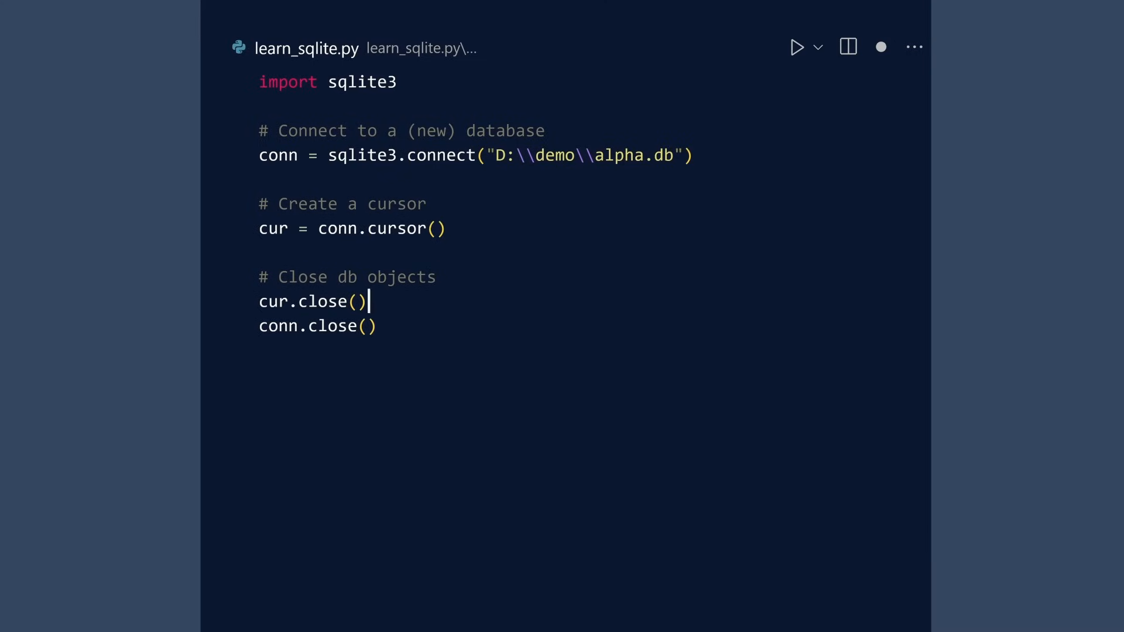
{"action": "type", "text": "# Cr"}
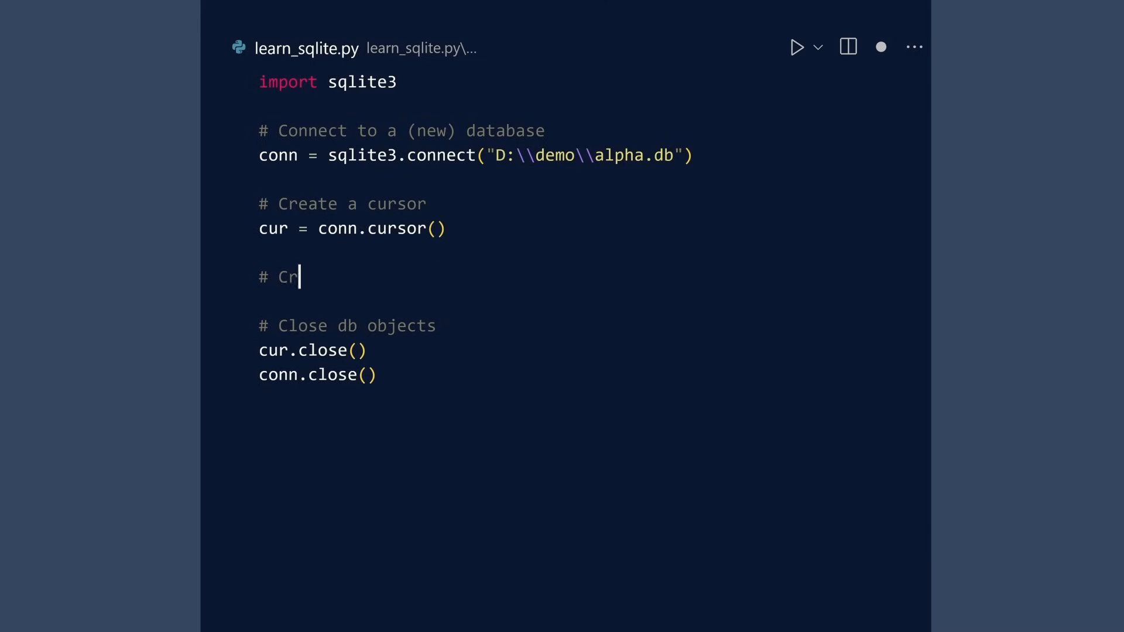
{"action": "type", "text": "eate a \"people\" table\\ncur.execute('''CREATE TABL"}
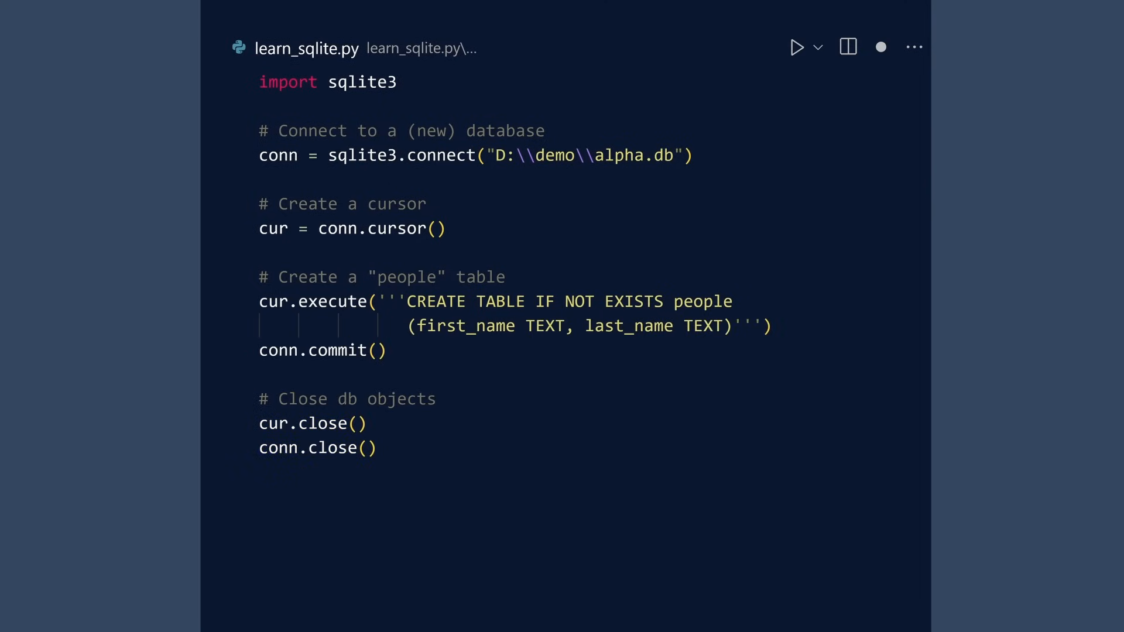
Step: Make the CREATE TABLE statement use IF NOT EXISTS after the commit line
{"action": "left_click", "coordinate": [796, 47]}
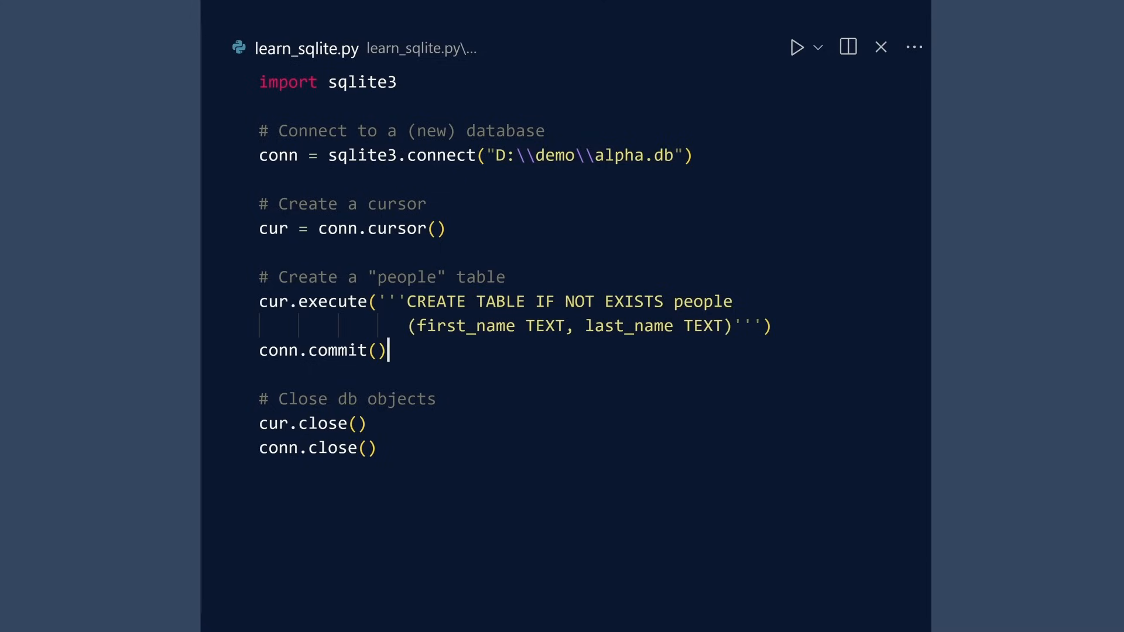
{"action": "left_click", "coordinate": [534, 301]}
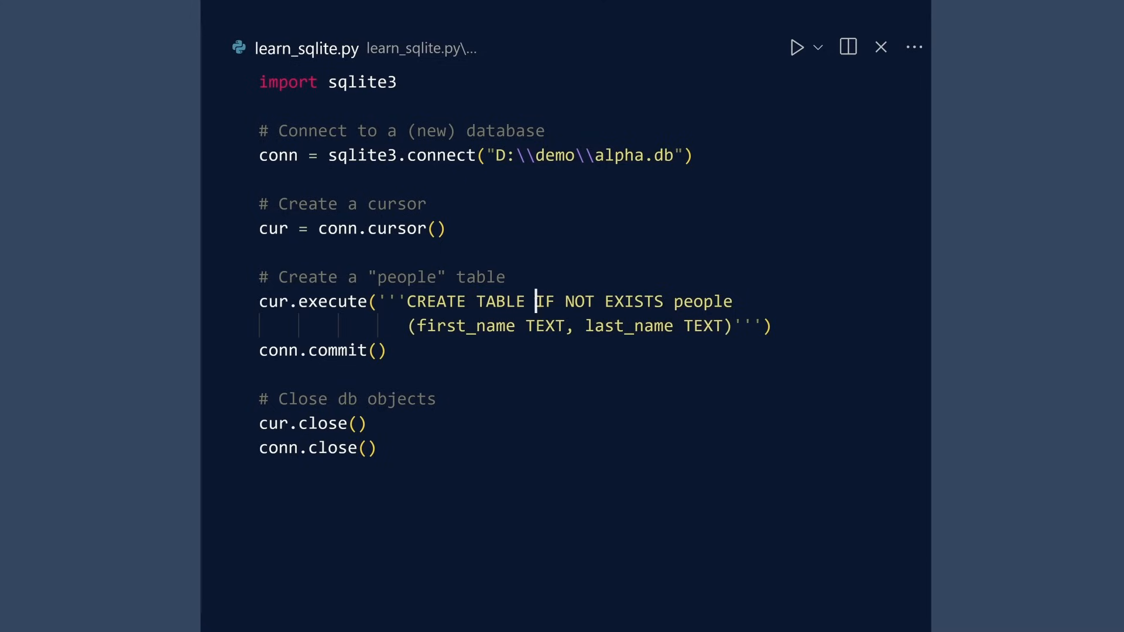
{"action": "double_click", "coordinate": [579, 301]}
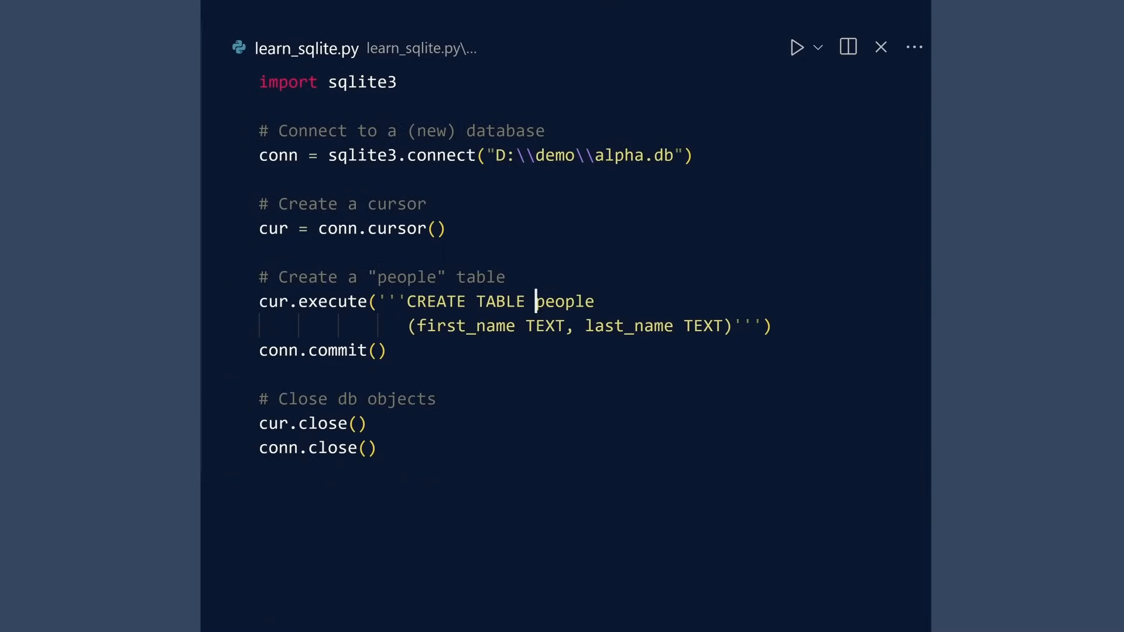
{"action": "type", "text": "IF NOT EXISTS"}
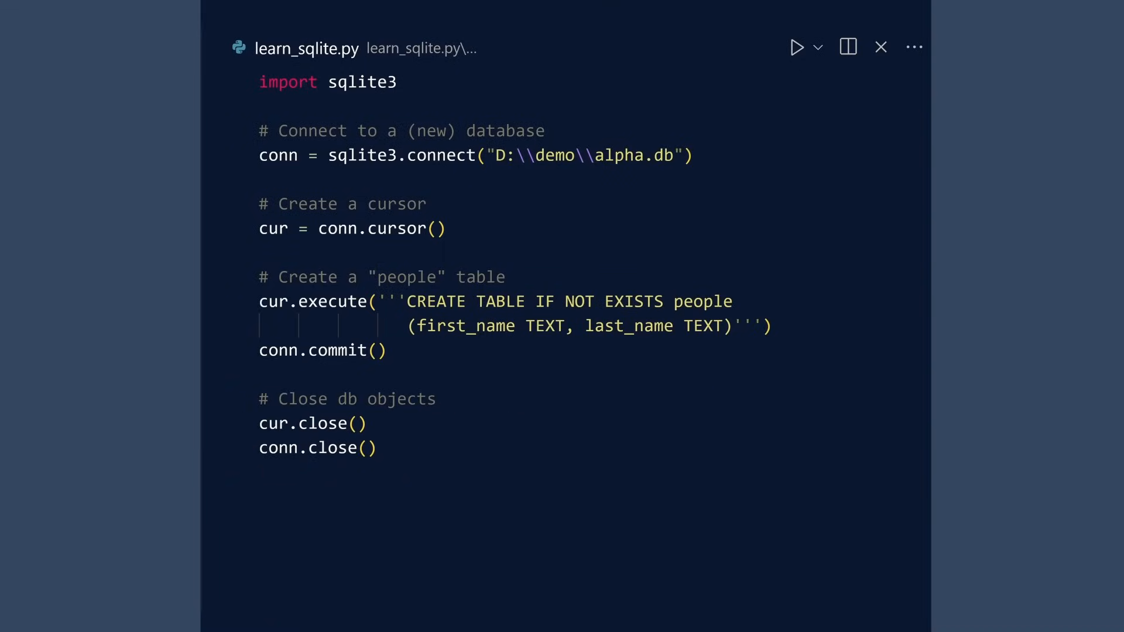
Step: Run the CREATE TABLE through conn.execute instead of cur, dropping conn.commit()
{"action": "double_click", "coordinate": [273, 300]}
{"action": "type", "text": "onn"}
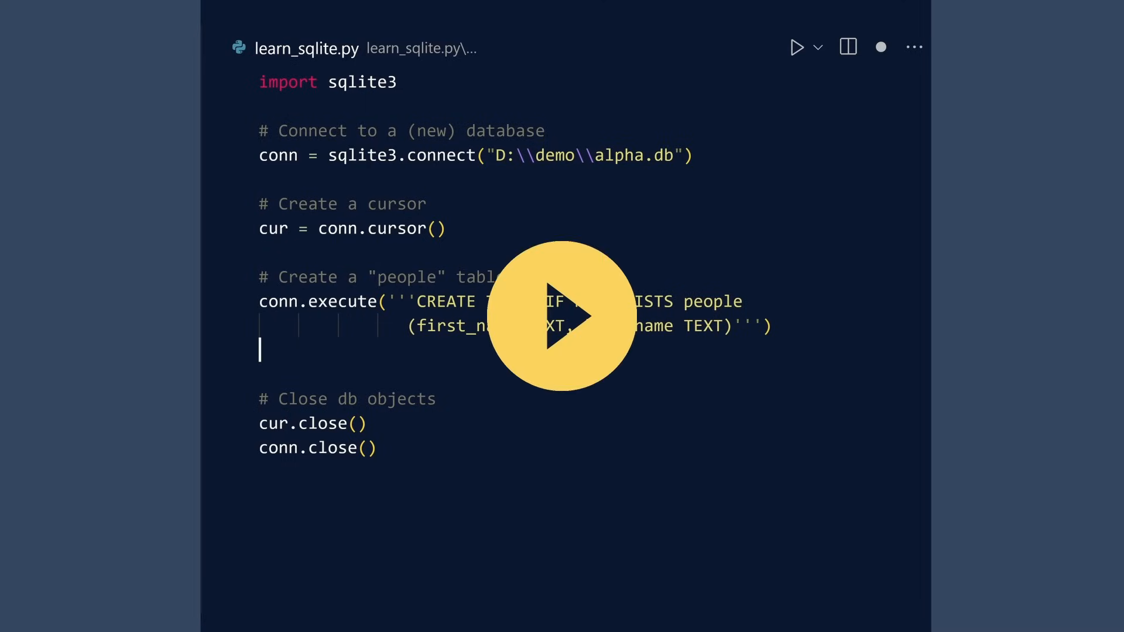
{"action": "left_click", "coordinate": [796, 47]}
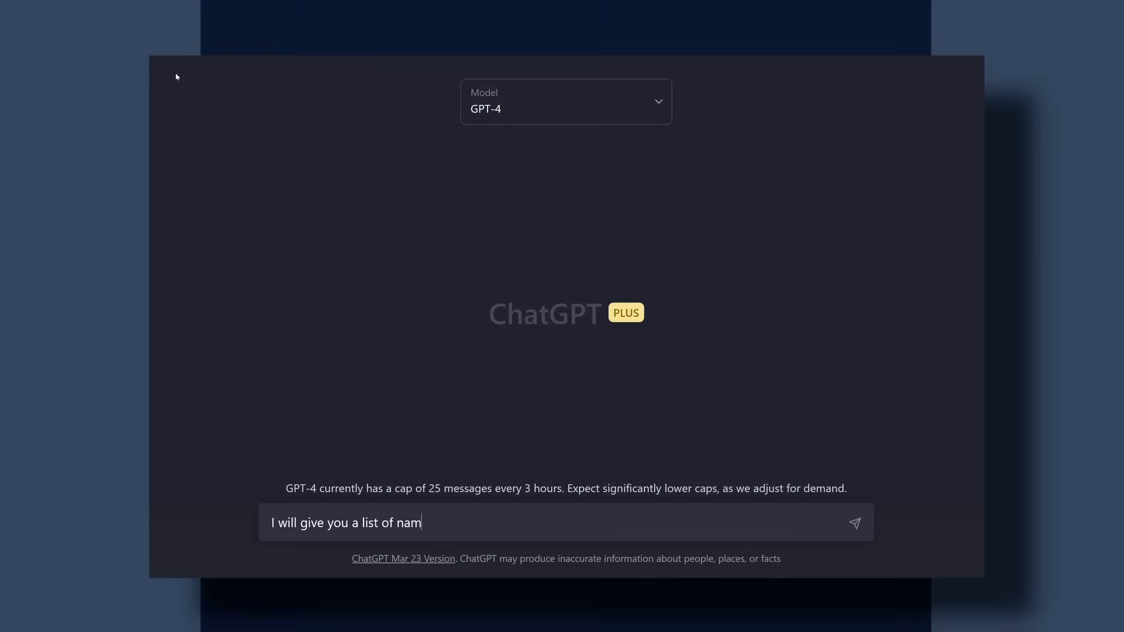
Step: Send ChatGPT a request to parse the names into a Python list of (first, last) tuples
{"action": "type", "text": "es. Please parse it into a Python expression as a list of tuples where each"}
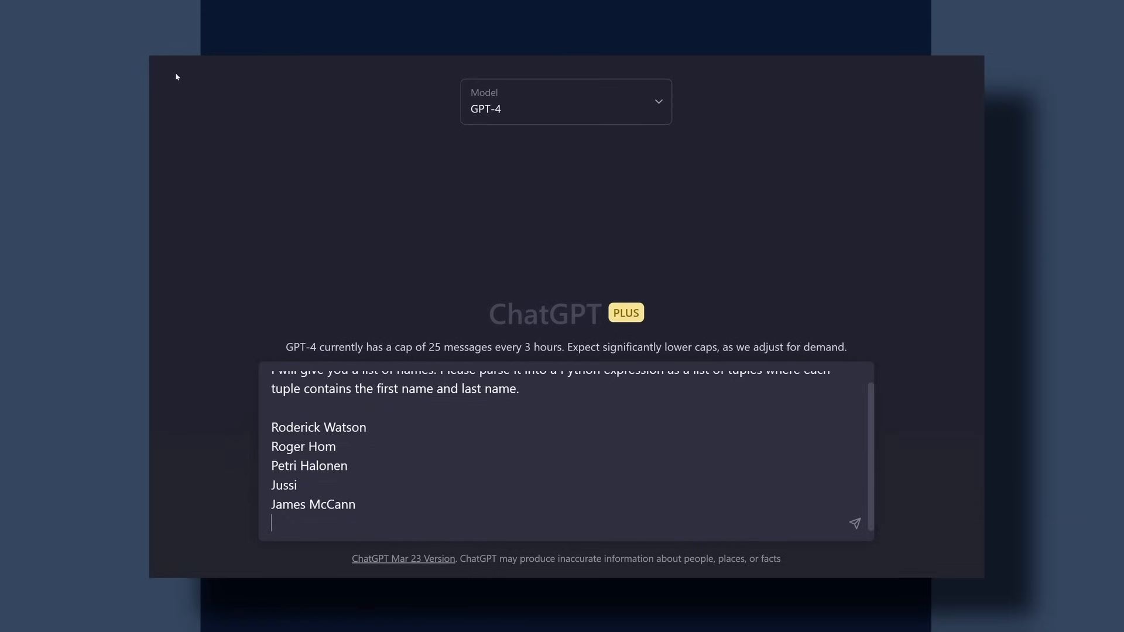
{"action": "left_click", "coordinate": [853, 521]}
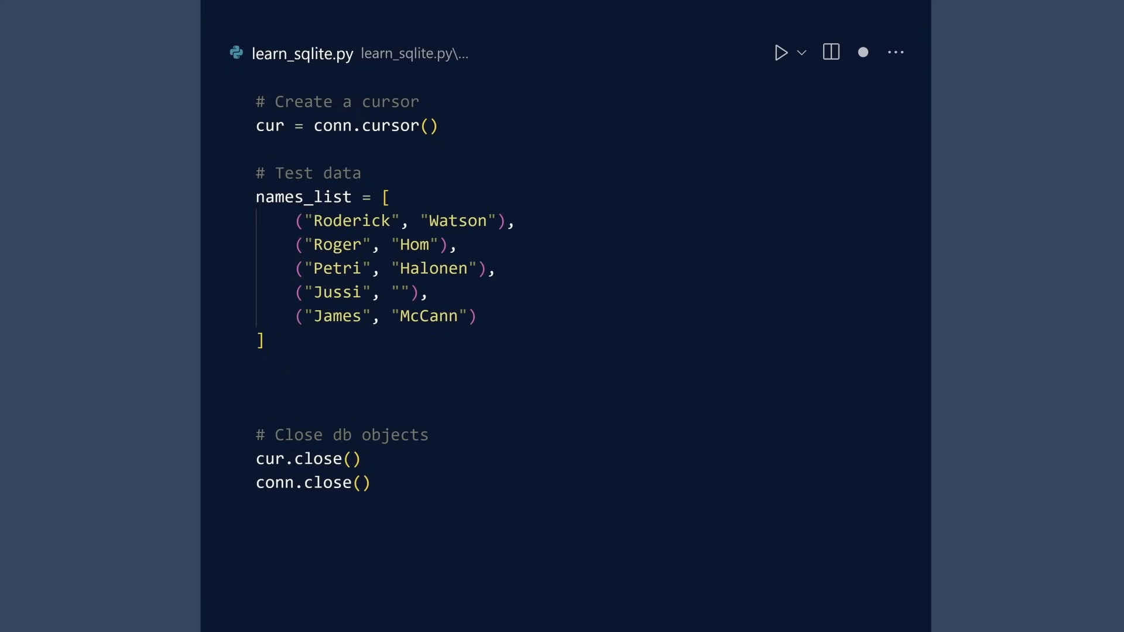
Step: Add cur.executemany INSERT INTO people (first_name, last_name) VALUES (?, ?) with names_list, then conn.commit()
{"action": "type", "text": "# Insert data into database"}
{"action": "type", "text": "cur.executemany('''"}
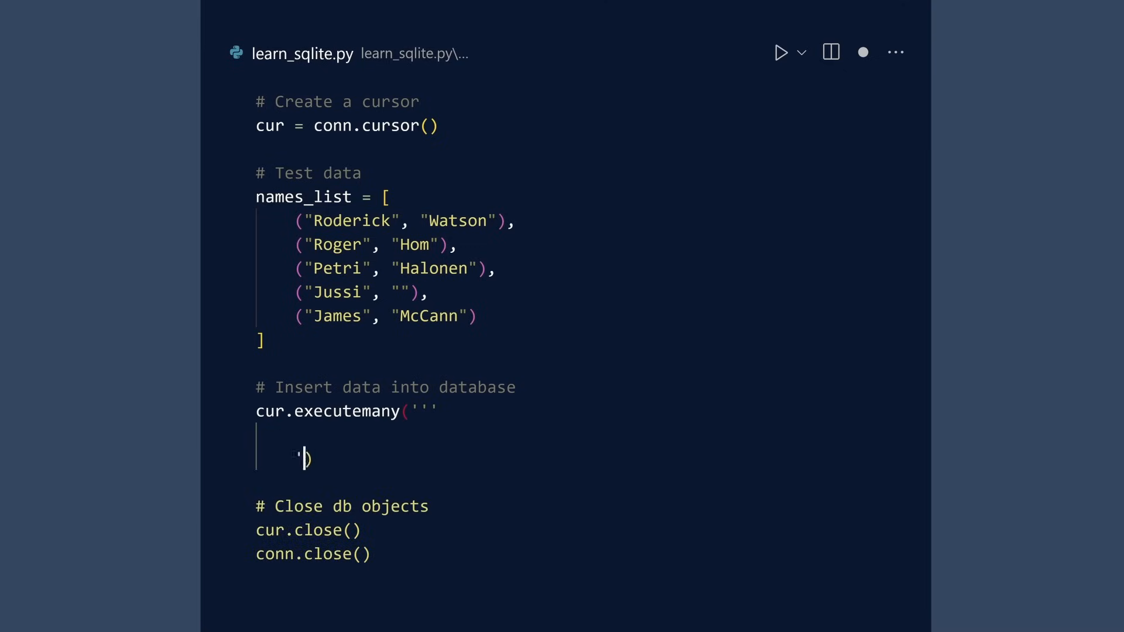
{"action": "type", "text": "INSERT INTO people (first_name, last_name) VALUES (?, ?)"}
{"action": "type", "text": "'',"}
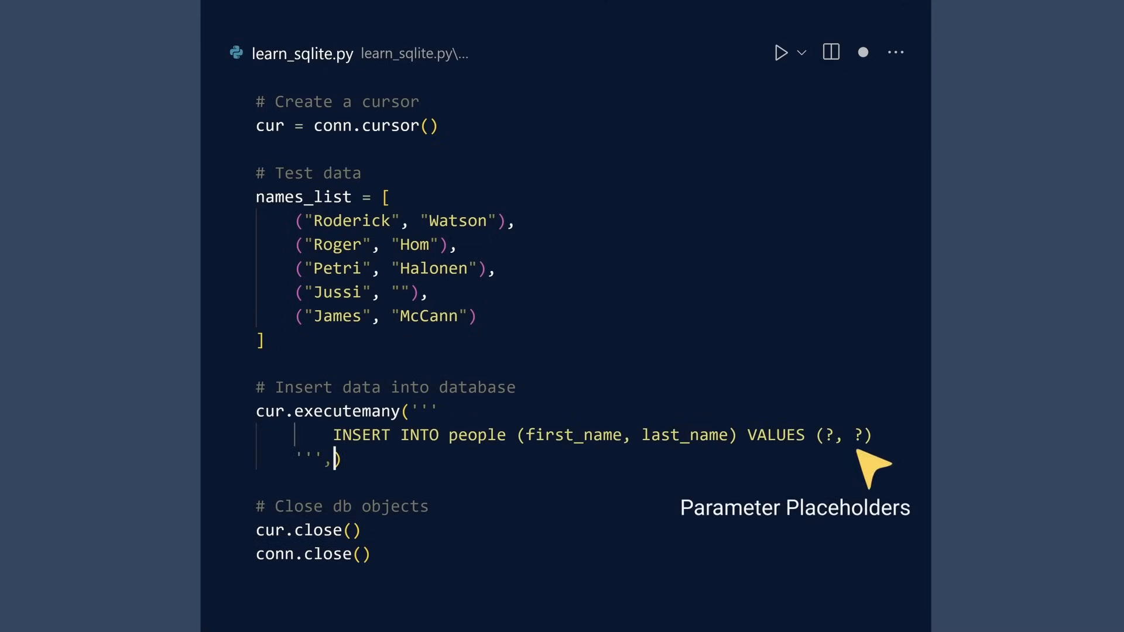
{"action": "type", "text": "names"}
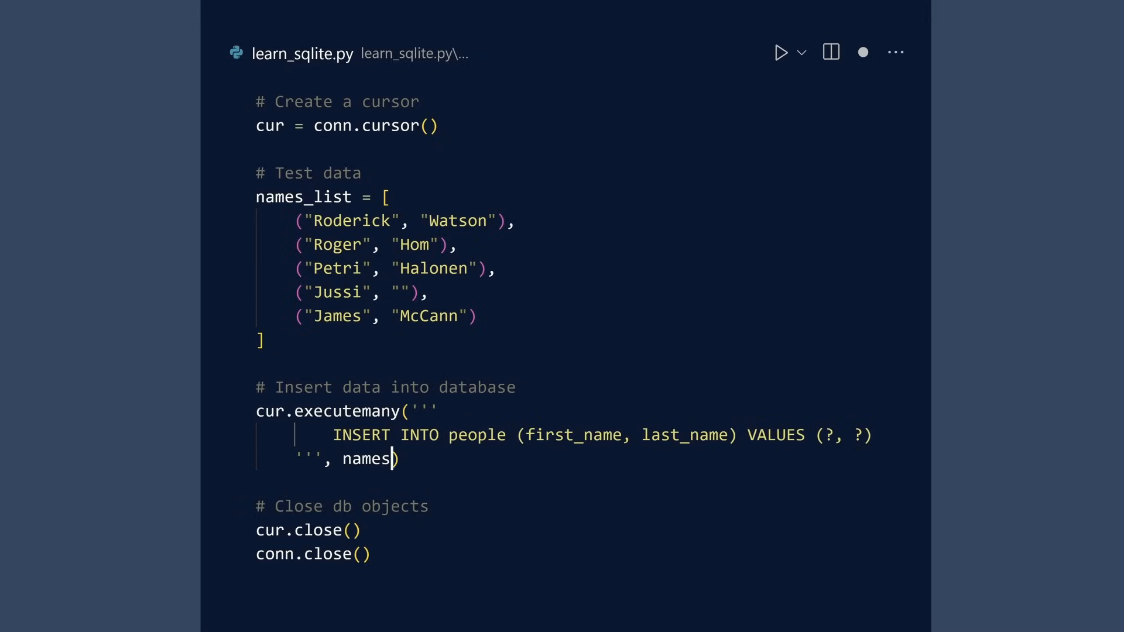
{"action": "type", "text": "_list"}
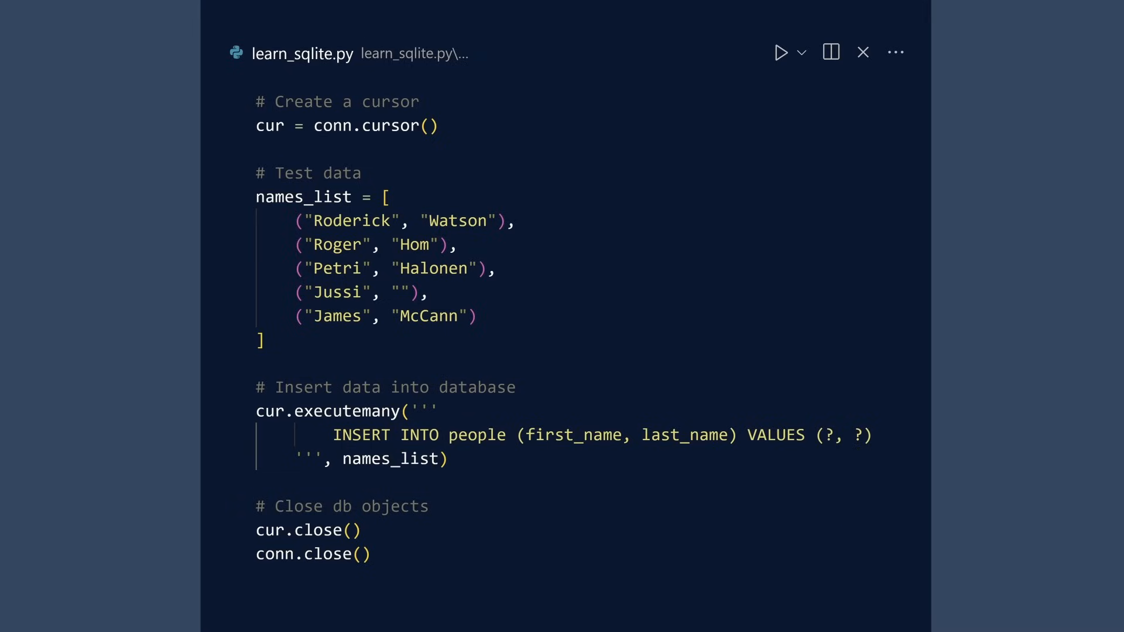
{"action": "key", "text": "Enter"}
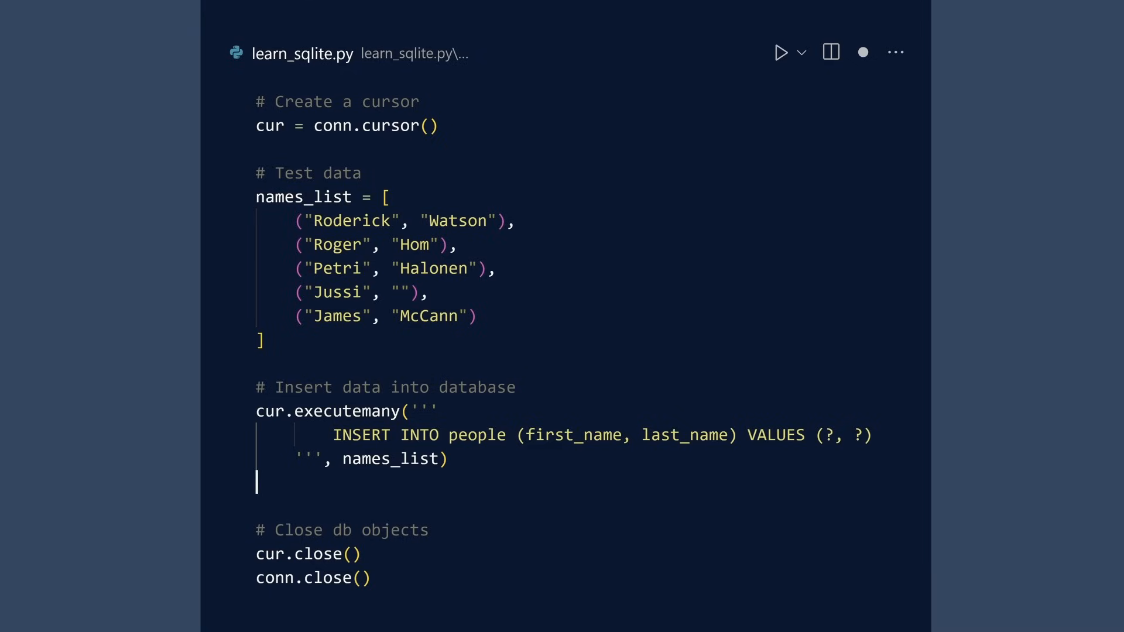
{"action": "type", "text": "co"}
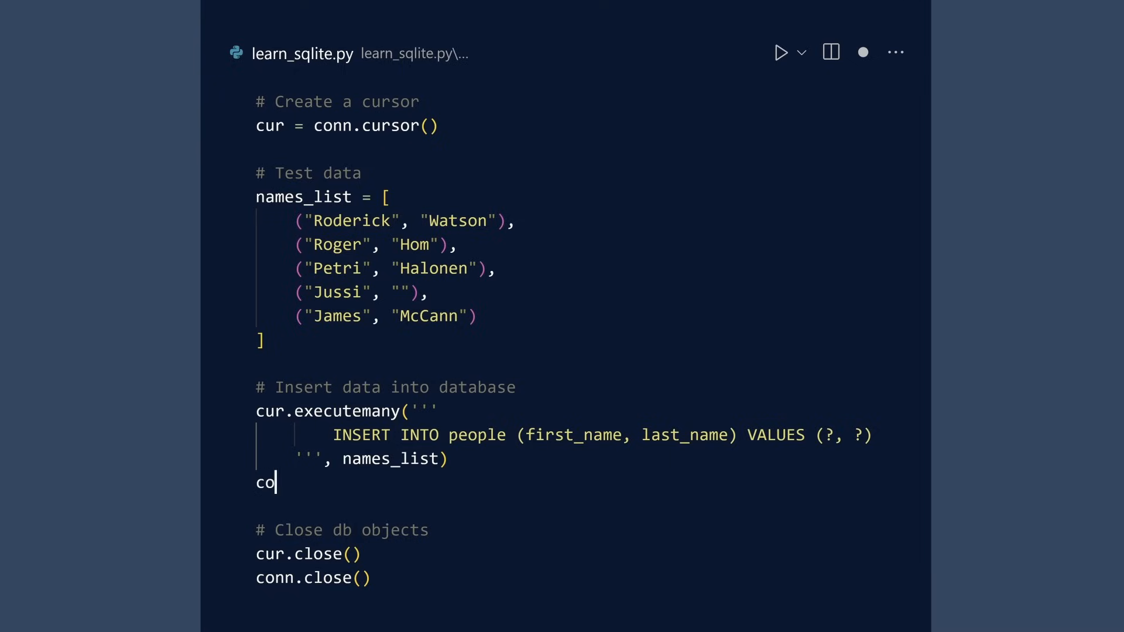
{"action": "type", "text": "nn.commit()"}
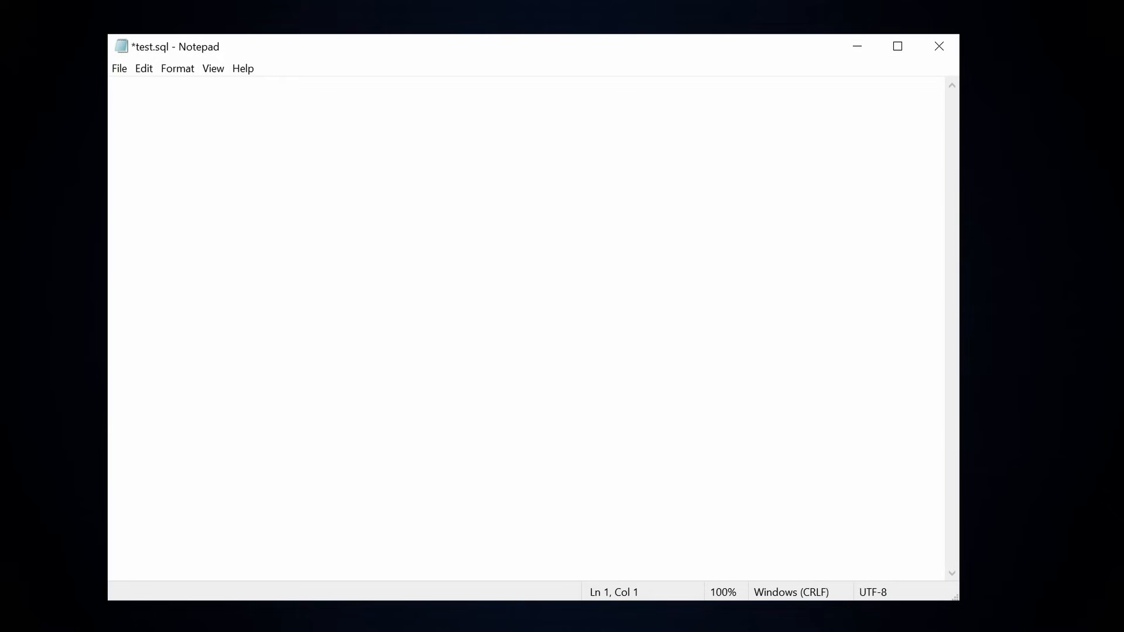
Step: Write BEGIN, CREATE TABLE members (id, fn, ln), five INSERT rows and COMMIT in test.sql and save it
{"action": "type", "text": "BEGIN;"}
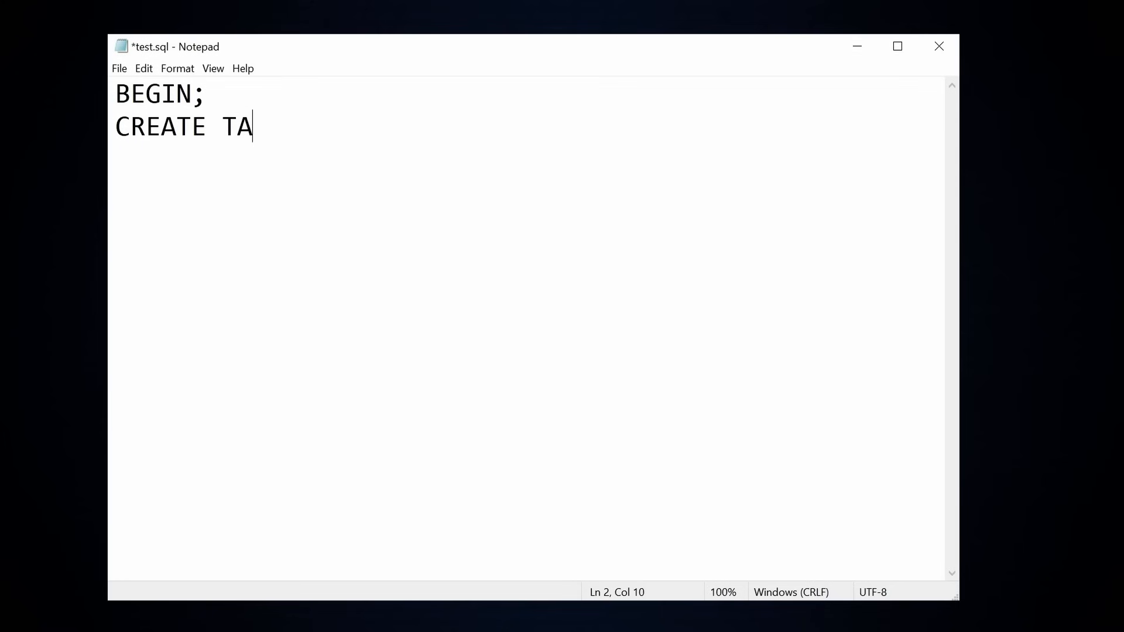
{"action": "type", "text": "BLE members (id, fn, ln);"}
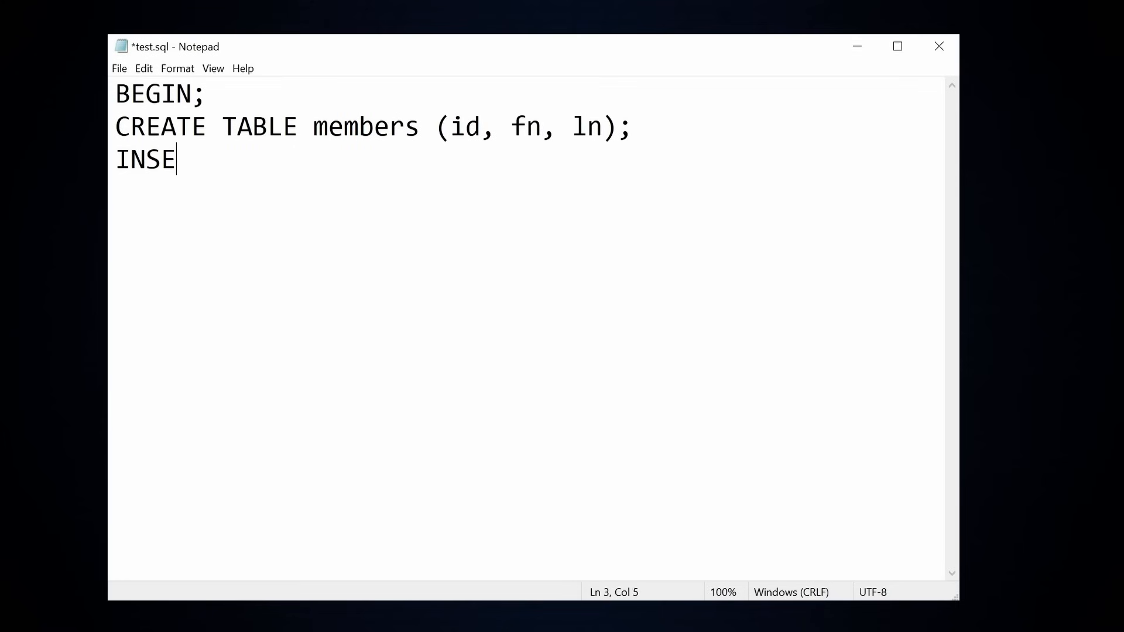
{"action": "type", "text": "RT INTO members VALUES (1, \"Steve\", \"Coplan\");"}
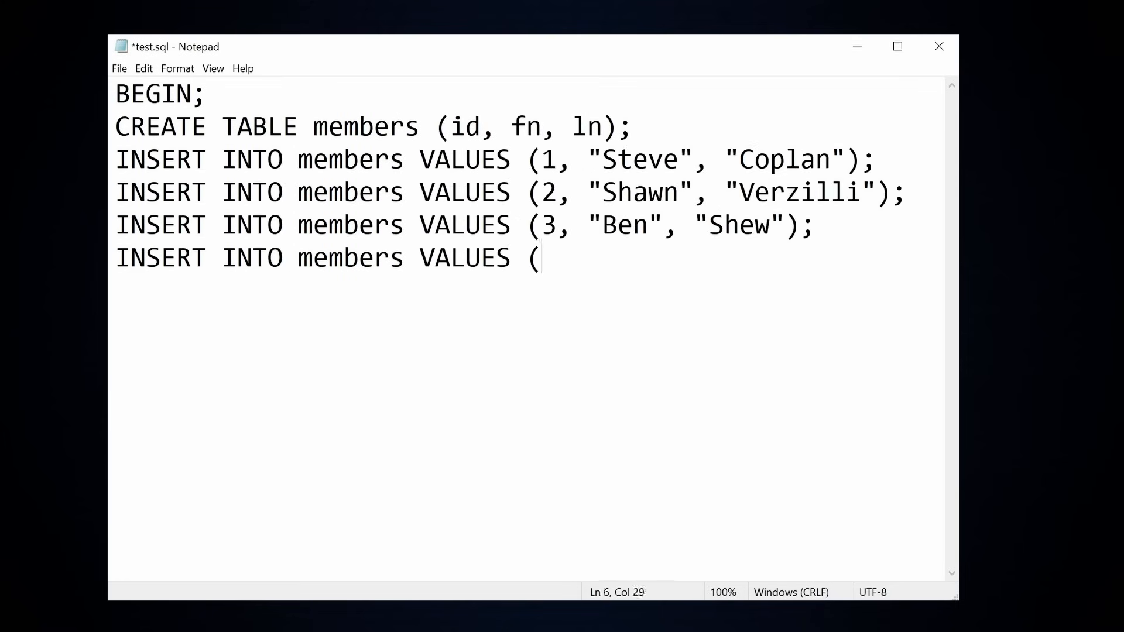
{"action": "type", "text": "4, \"Robert\", \"Culling\");"}
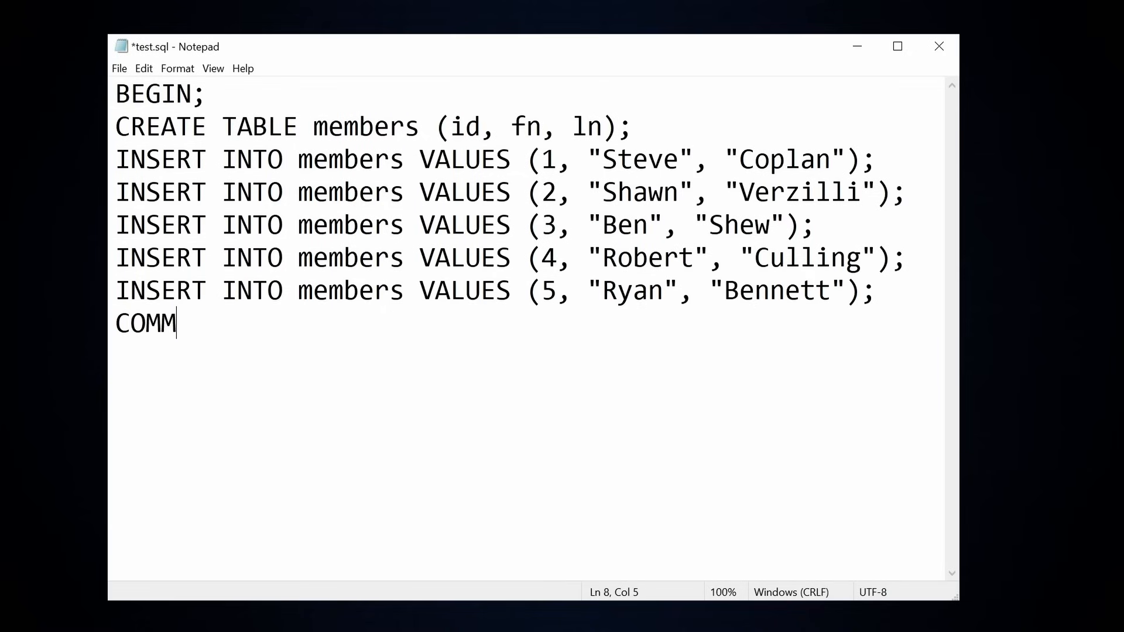
{"action": "type", "text": "IT;"}
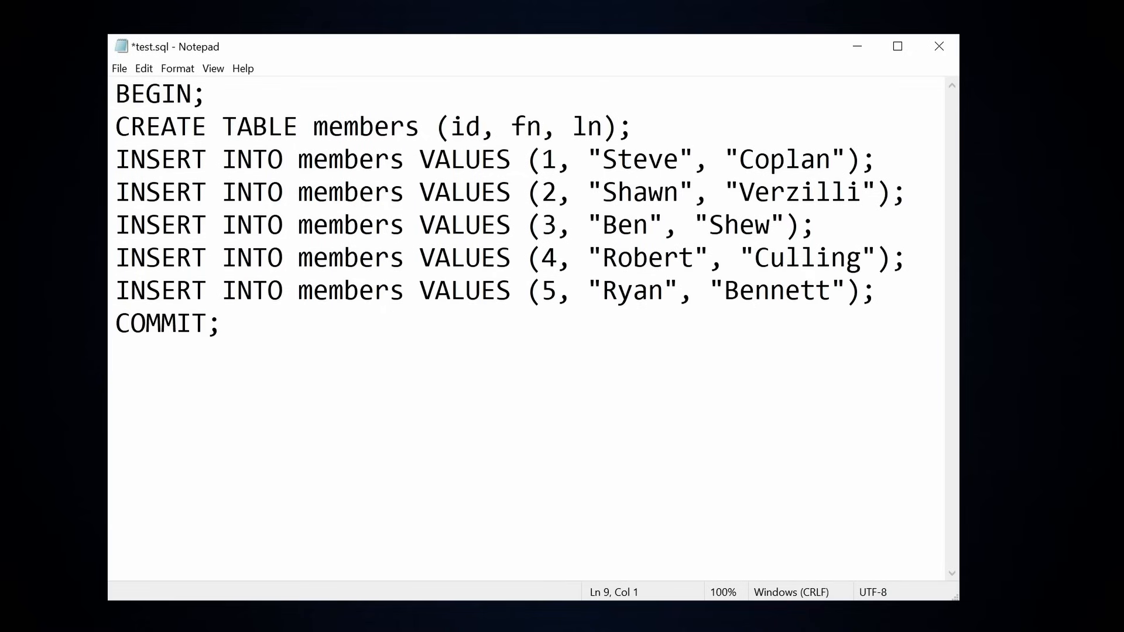
{"action": "key", "text": "ctrl+s"}
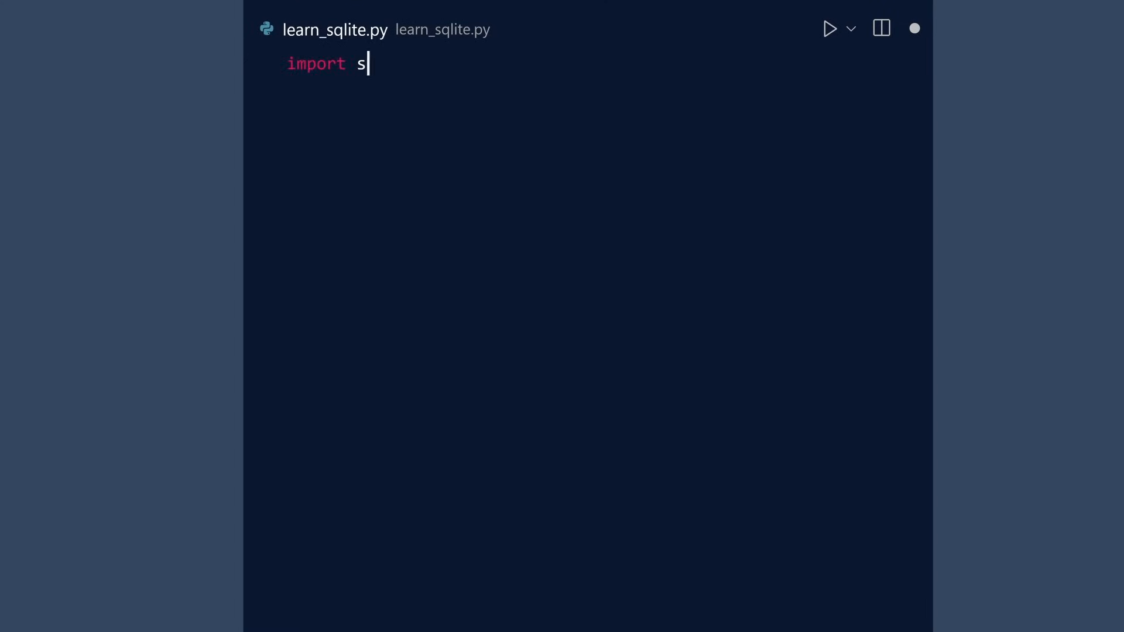
Step: Import sqlite3, connect to members.db and create a cursor
{"action": "type", "text": "qlite3"}
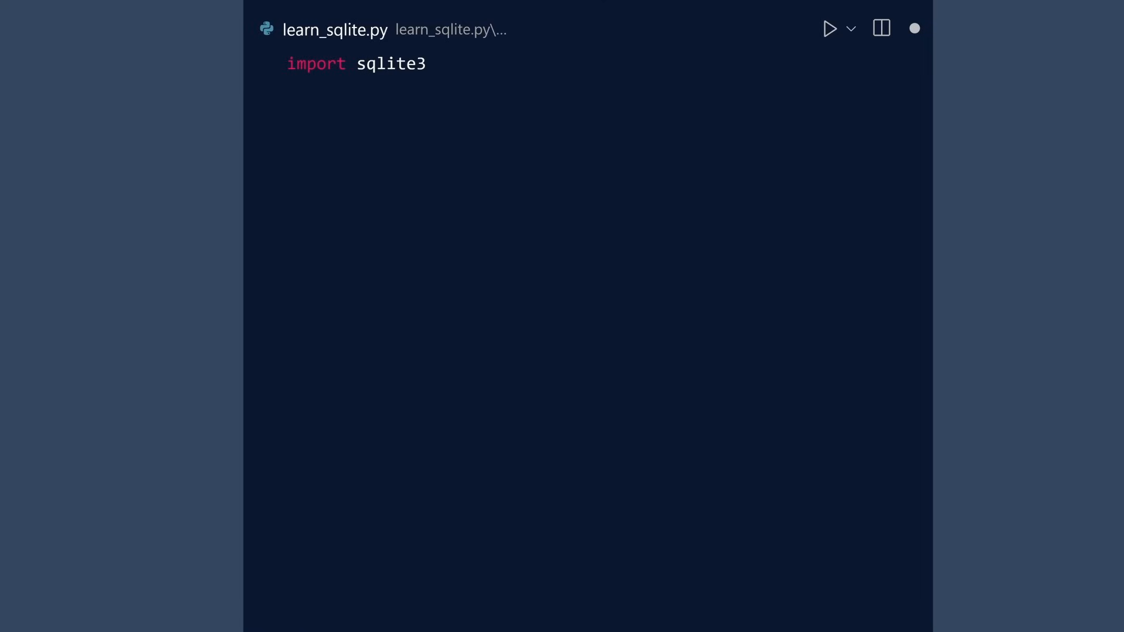
{"action": "type", "text": "# Connect to or create SQLite databas"}
{"action": "type", "text": "conn = sqlite3.connect('m"}
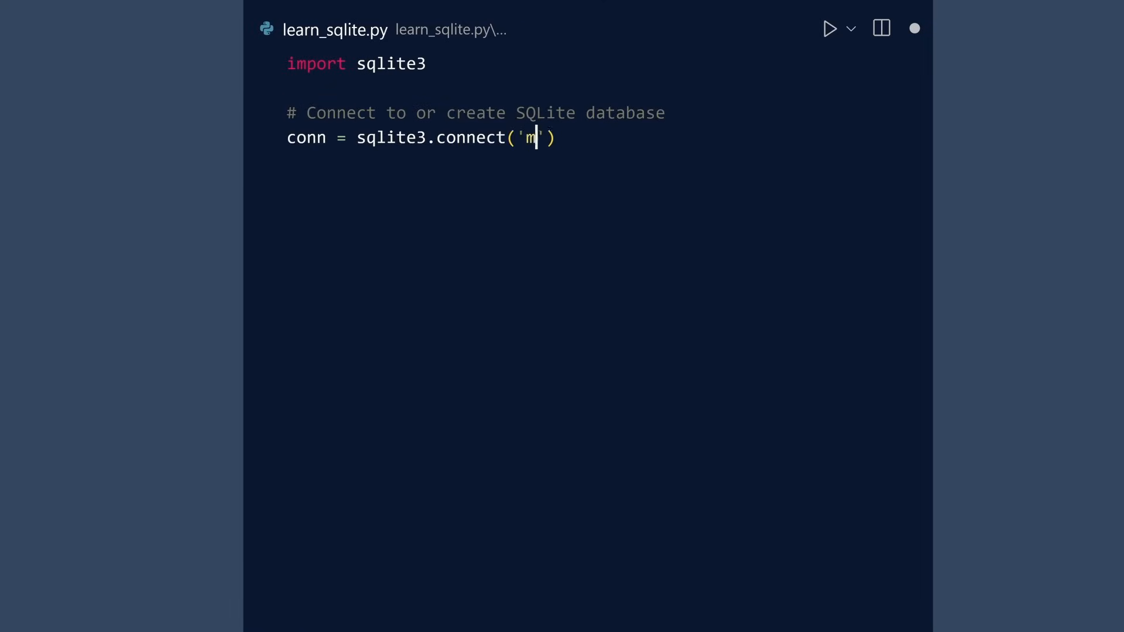
{"action": "type", "text": "embers.db')"}
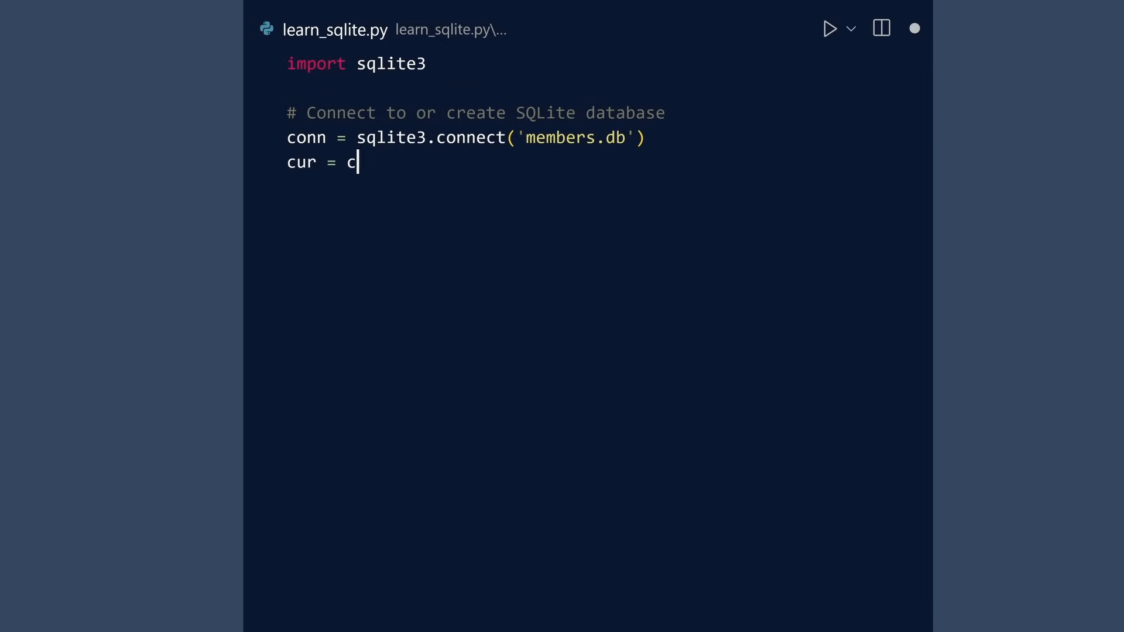
{"action": "type", "text": "onn.cursor()"}
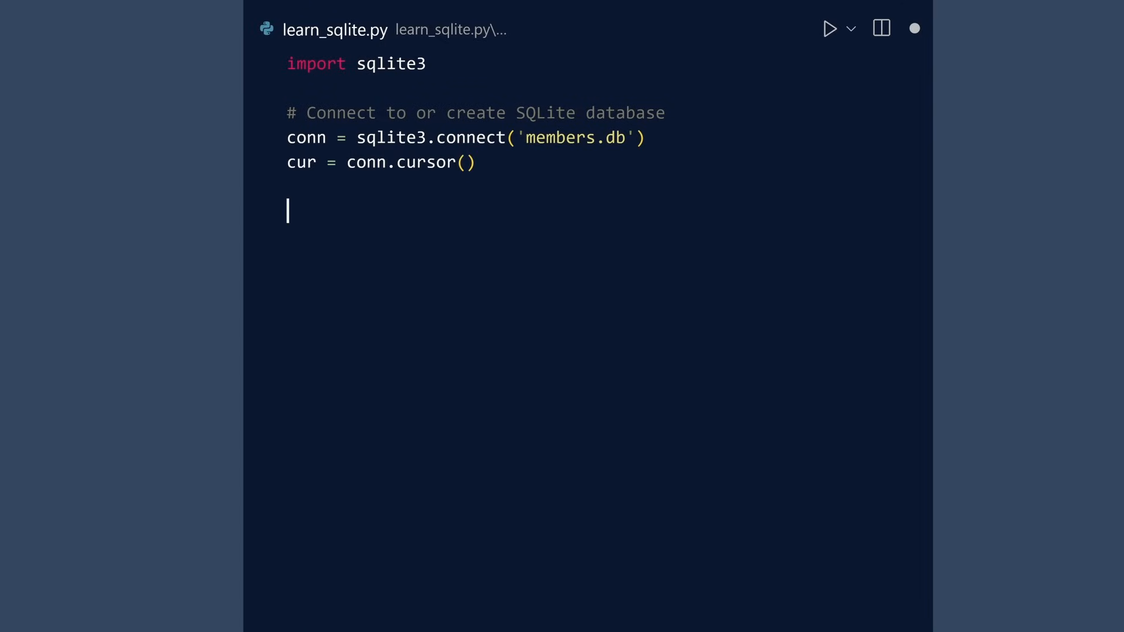
Step: Load D:\demo\test.sql, run it with cur.executescript, and close cursor and connection
{"action": "type", "text": "# Load SQL script from file"}
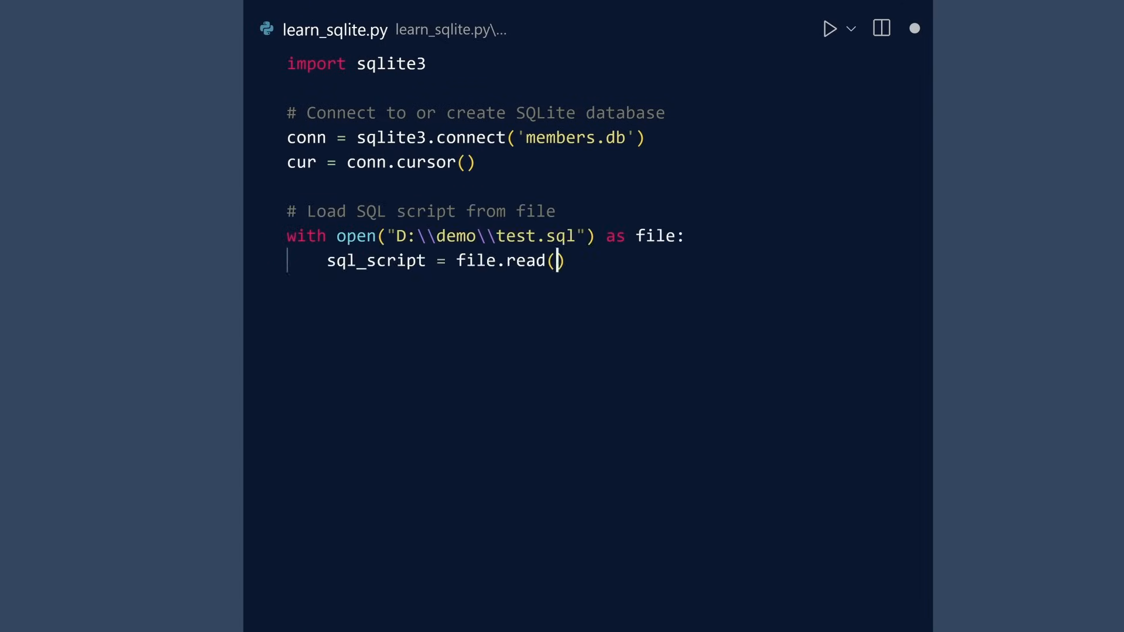
{"action": "type", "text": "# Execute script"}
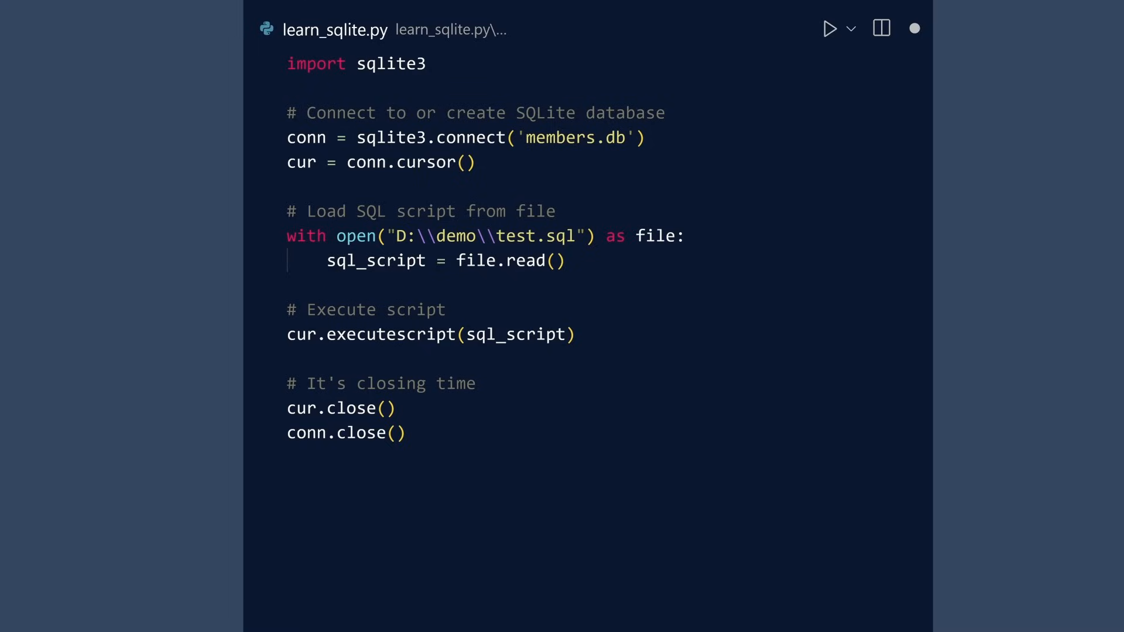
{"action": "left_click", "coordinate": [828, 28]}
{"action": "type", "text": "# Disp"}
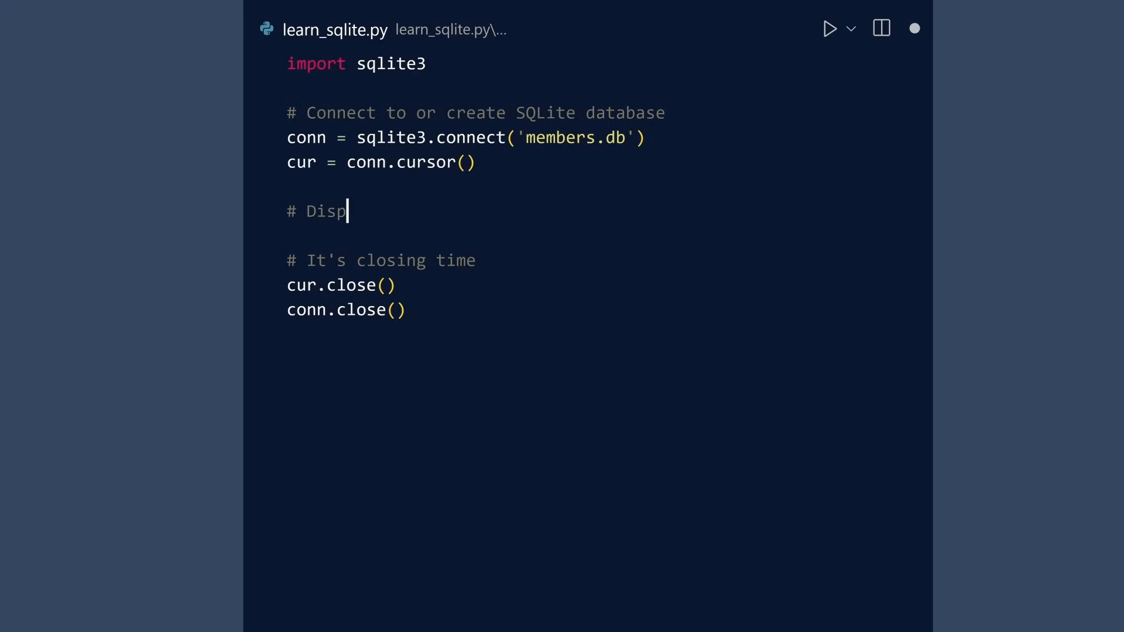
Step: Add member_data = cur.execute("SELECT * FROM members ORDER BY ln") and a loop printing each row
{"action": "type", "text": "lay data"}
{"action": "type", "text": "for row in member_data:"}
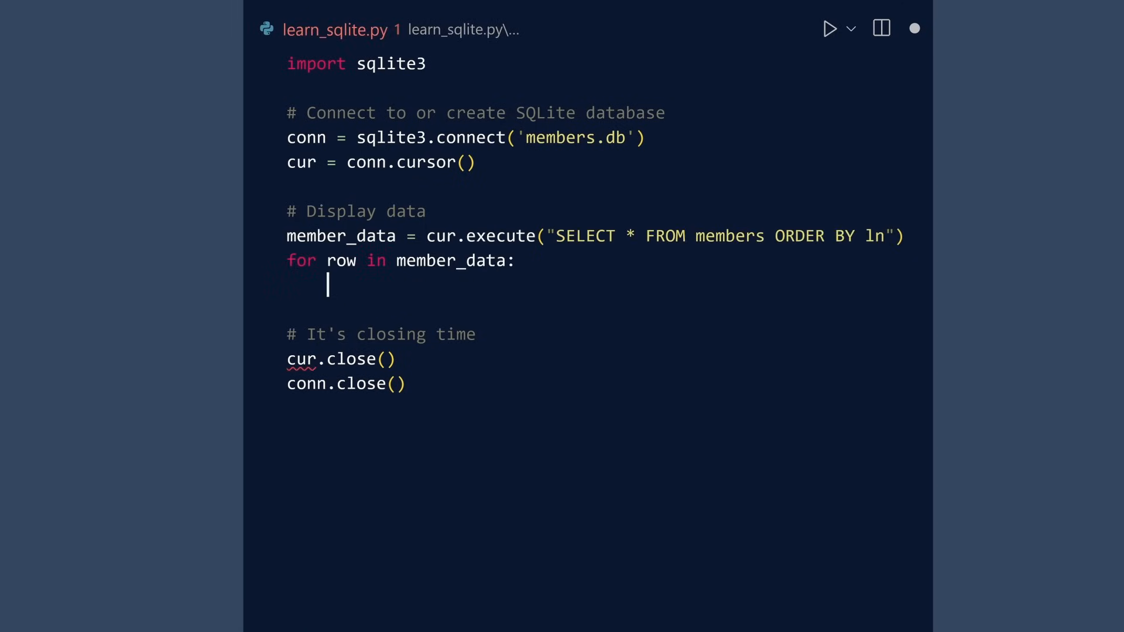
{"action": "type", "text": "print(row)"}
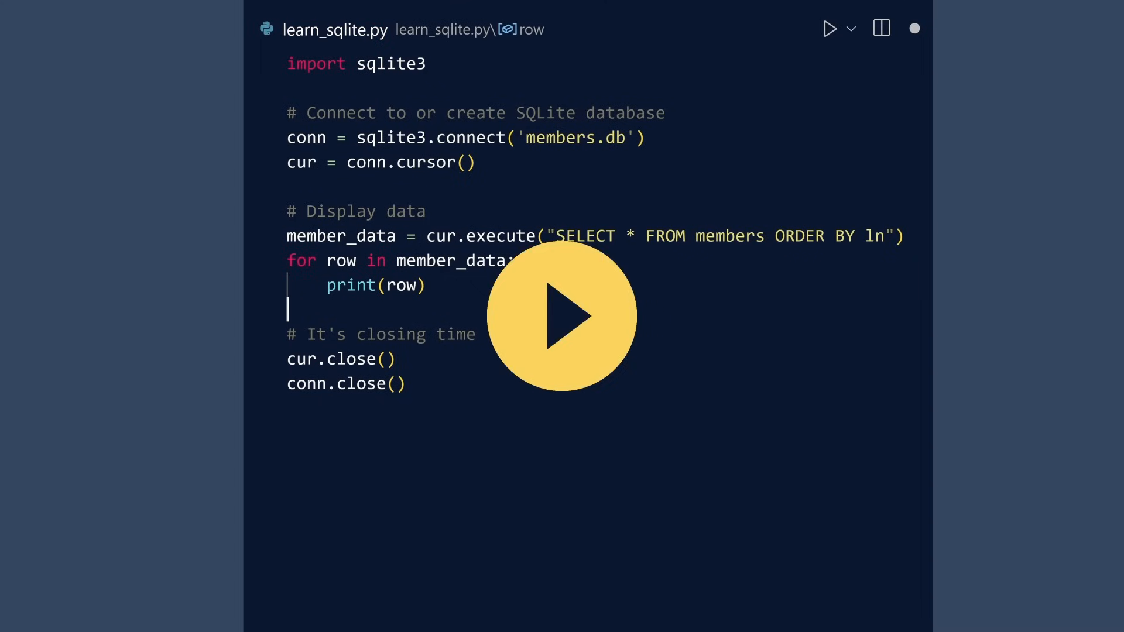
{"action": "left_click", "coordinate": [828, 29]}
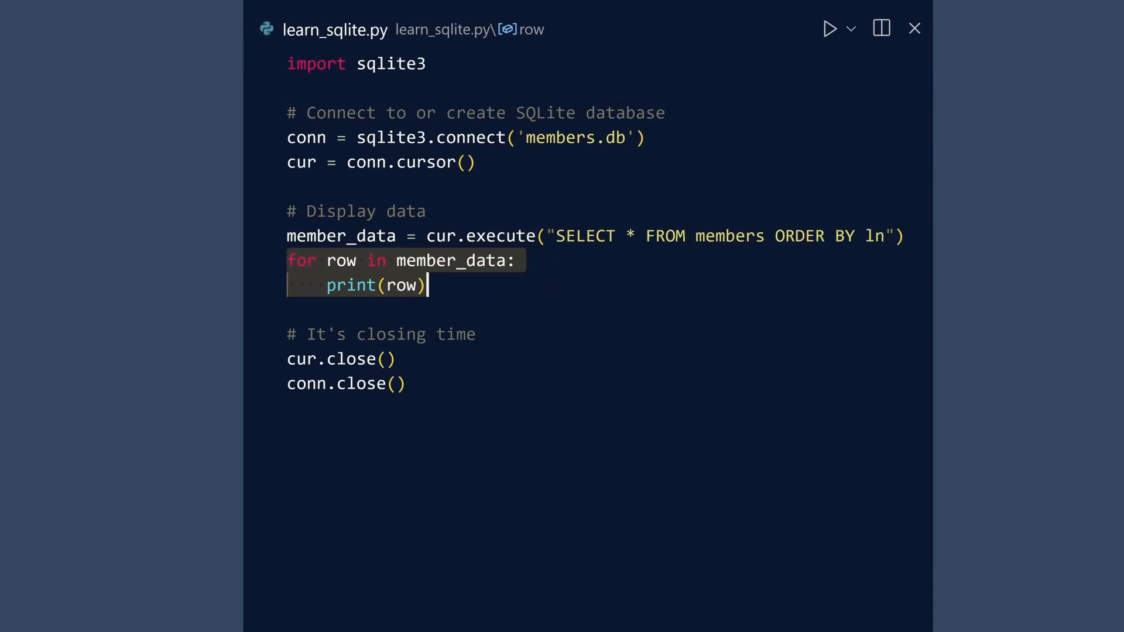
Step: Comment out the row loop and print cur and member_data instead
{"action": "key", "text": "ctrl+/"}
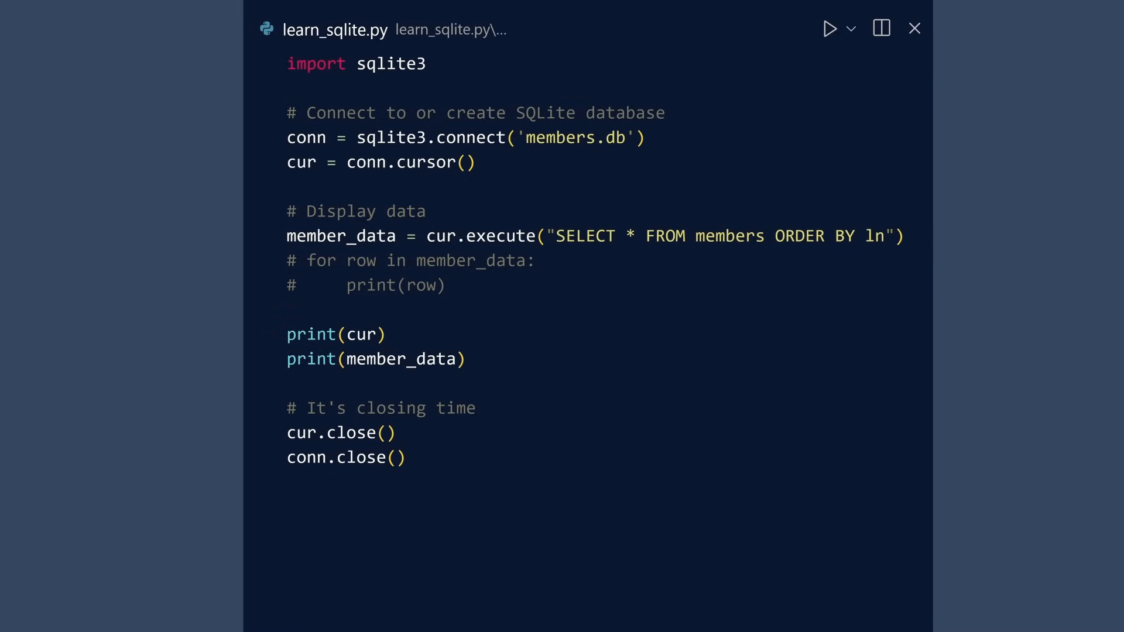
{"action": "left_click", "coordinate": [828, 28]}
{"action": "type", "text": "cur.execute(\"SELEC"}
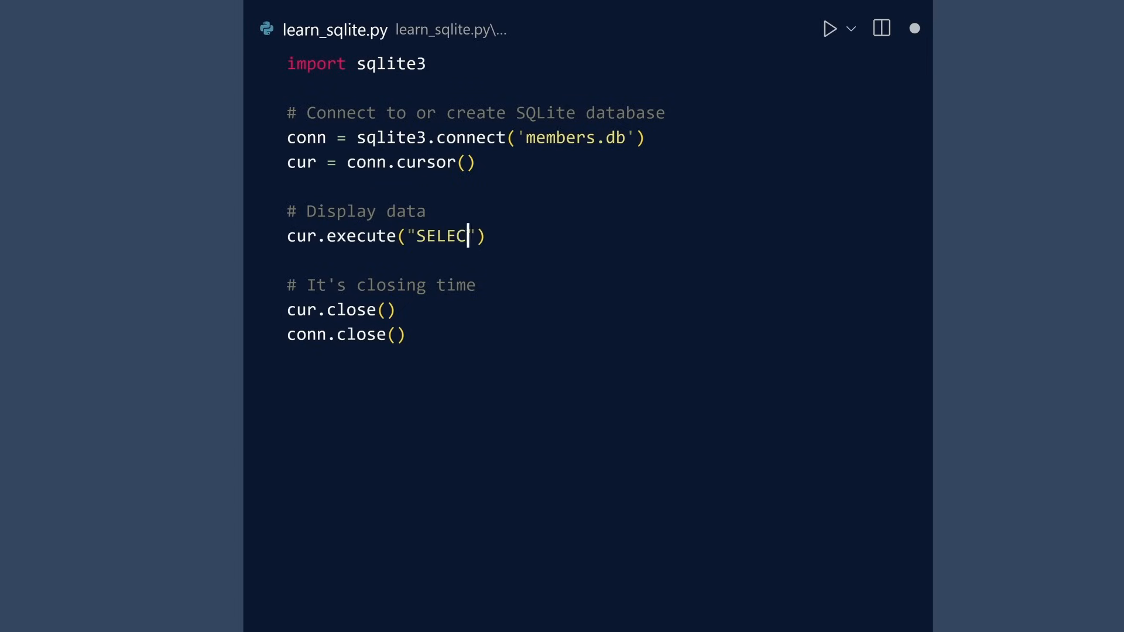
Step: Complete the cursor query as SELECT * FROM members ORDER BY ln
{"action": "type", "text": "T * FROM members ORDER BY ln"}
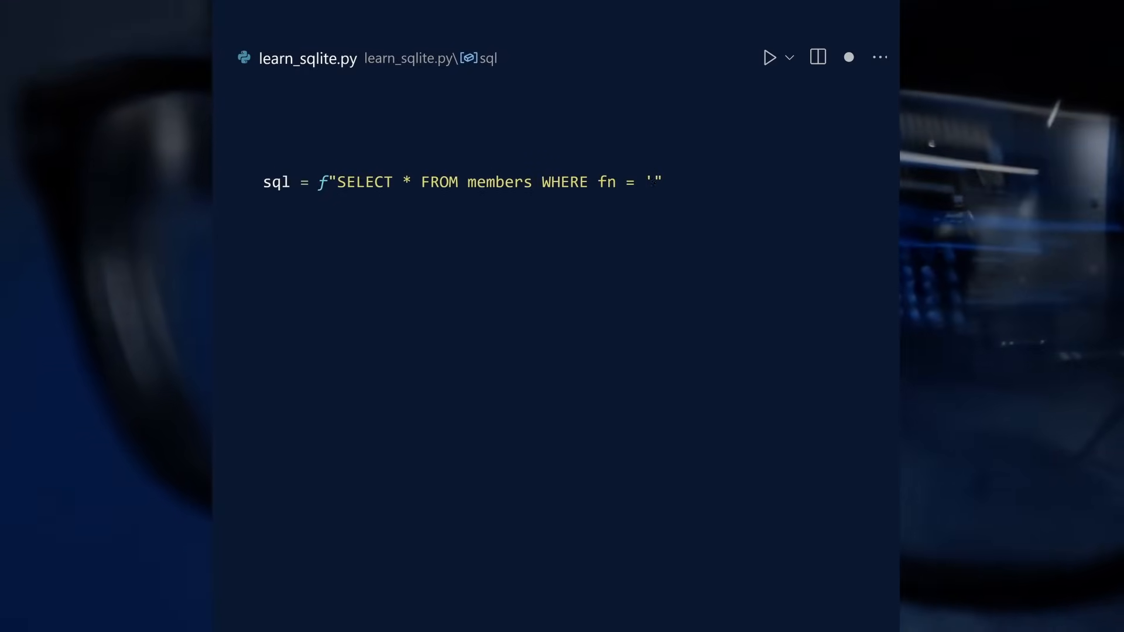
Step: Insert {user_input} into the f-string and show the ' OR 1=1 -- injection producing WHERE fn = '' OR 1=1 --
{"action": "type", "text": "{user_input}"}
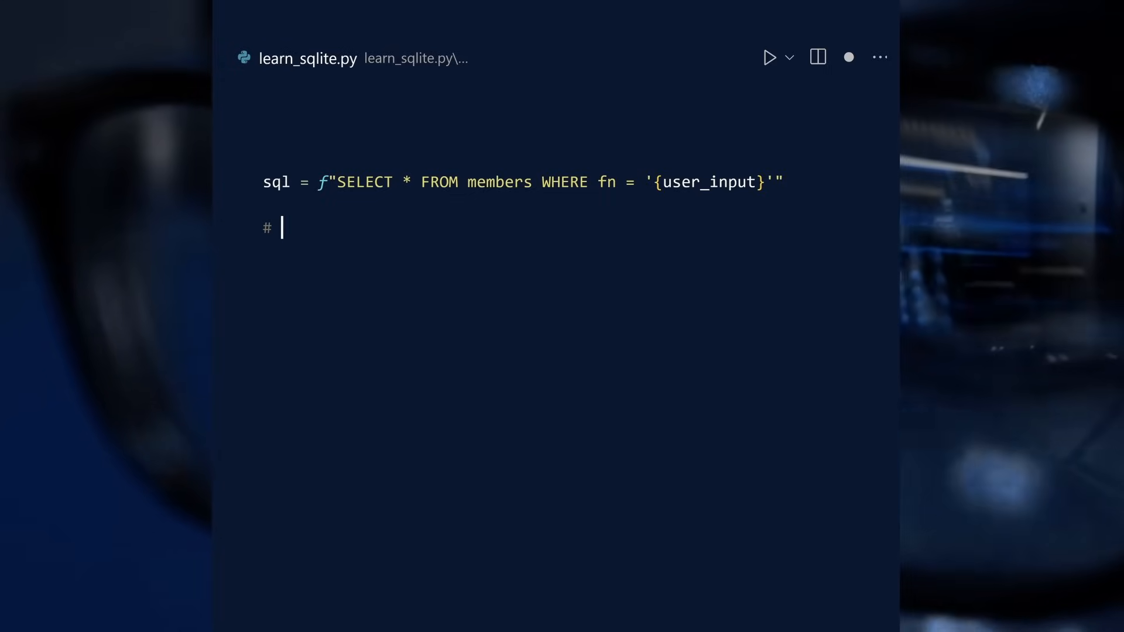
{"action": "type", "text": "What if user_input is:   ' OR 1=1 --"}
{"action": "type", "text": "sql ="}
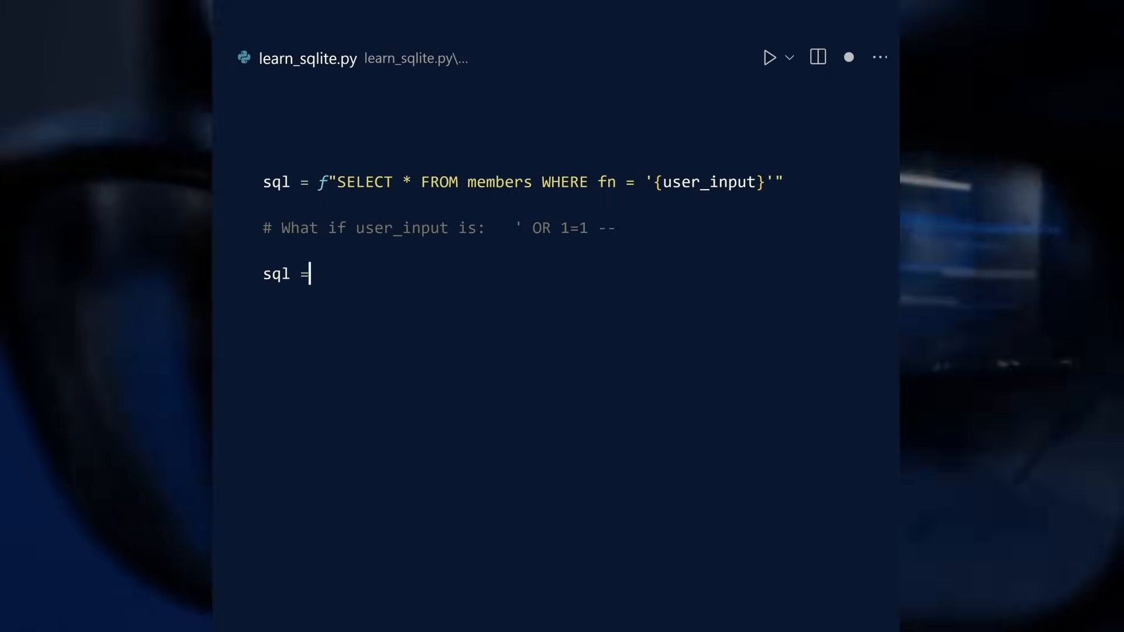
{"action": "type", "text": "\"SELECT * FROM members WHERE fn = '' OR 1=1 --\""}
{"action": "type", "text": "# === SAFE: PLACEHOLDERS PREVEN"}
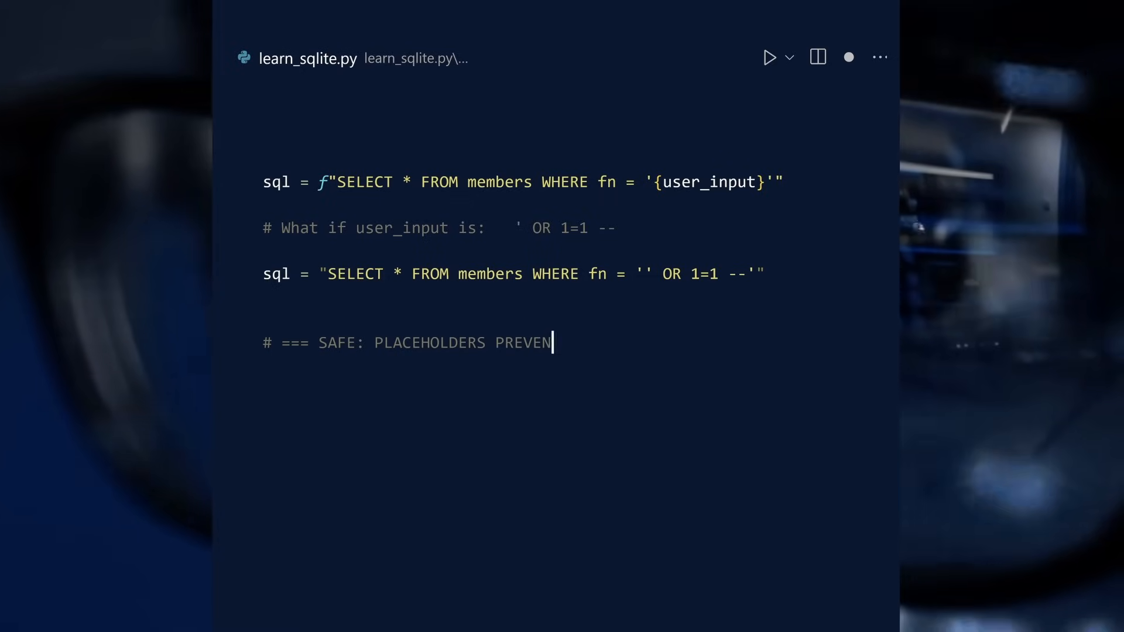
Step: Finish the SAFE placeholders comment and pass user_input as a parameter to cursor.execute, then clear the file
{"action": "type", "text": "SQL INJECTION"}
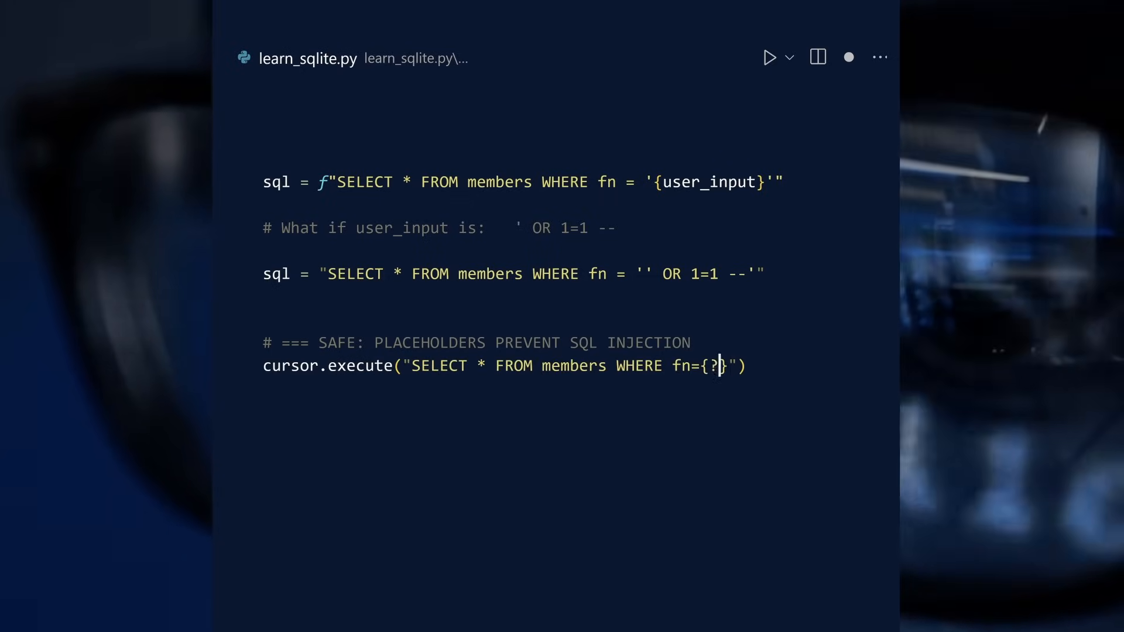
{"action": "type", "text": ", user_in"}
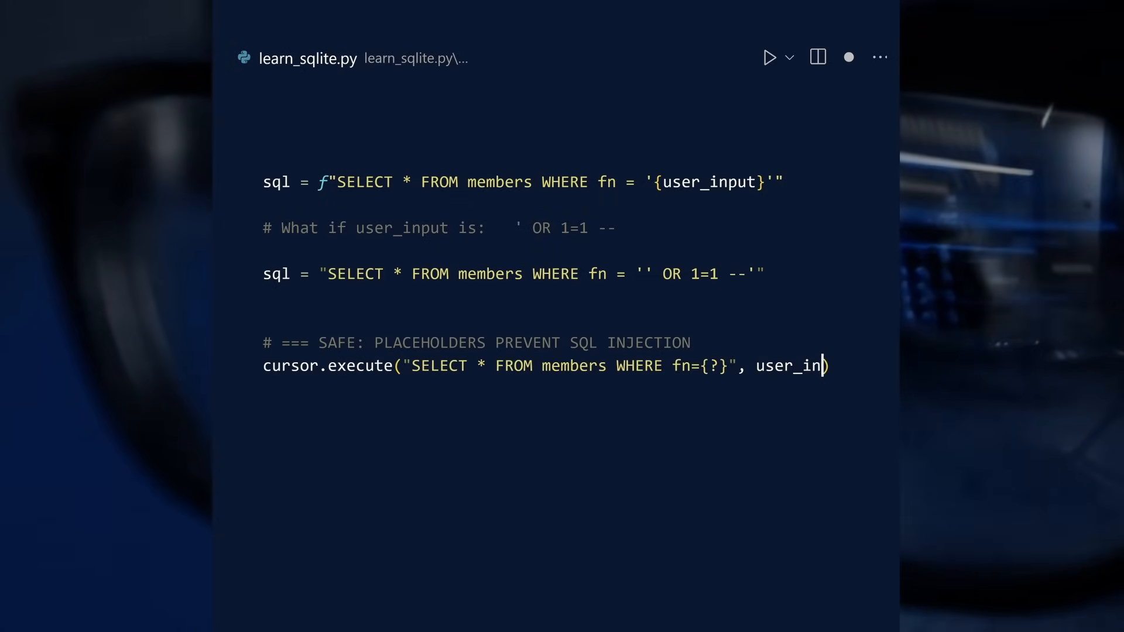
{"action": "type", "text": "put"}
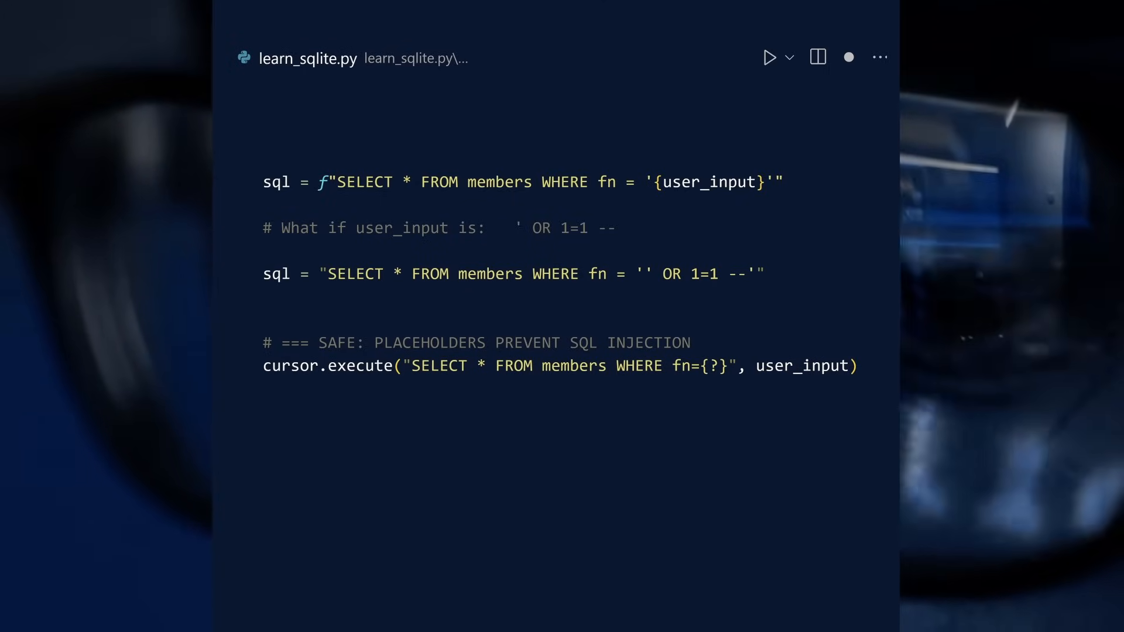
{"action": "type", "text": "im"}
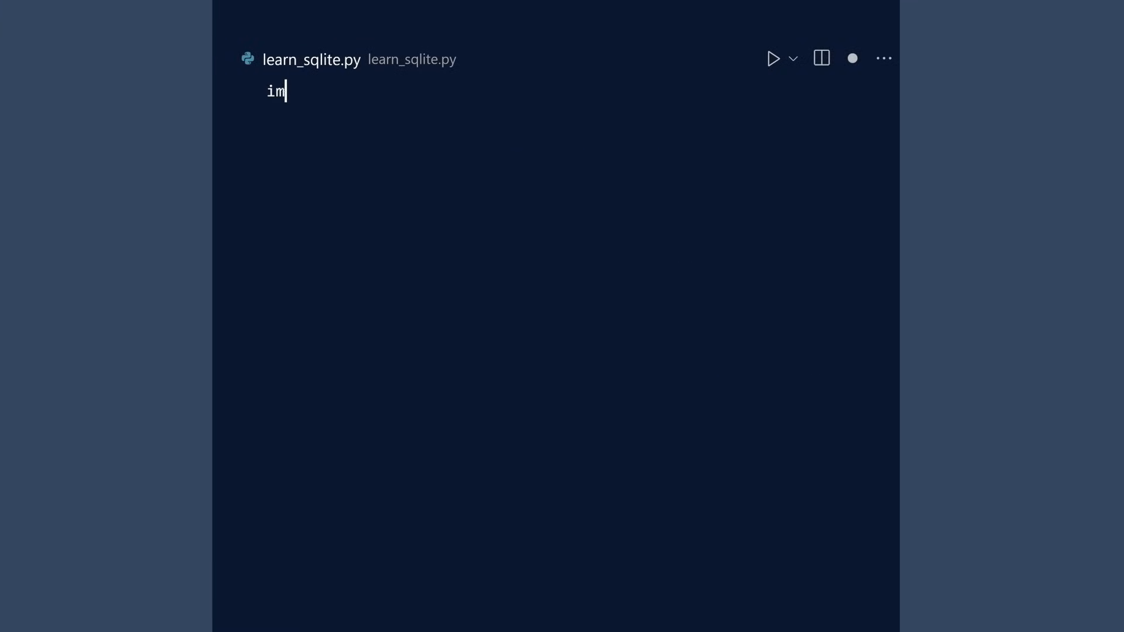
Step: Write import sqlite3, conn = sqlite3.connect(filepath) with 'Connect or create database' comment, and cursor = conn.cursor()
{"action": "type", "text": "port sqlite3"}
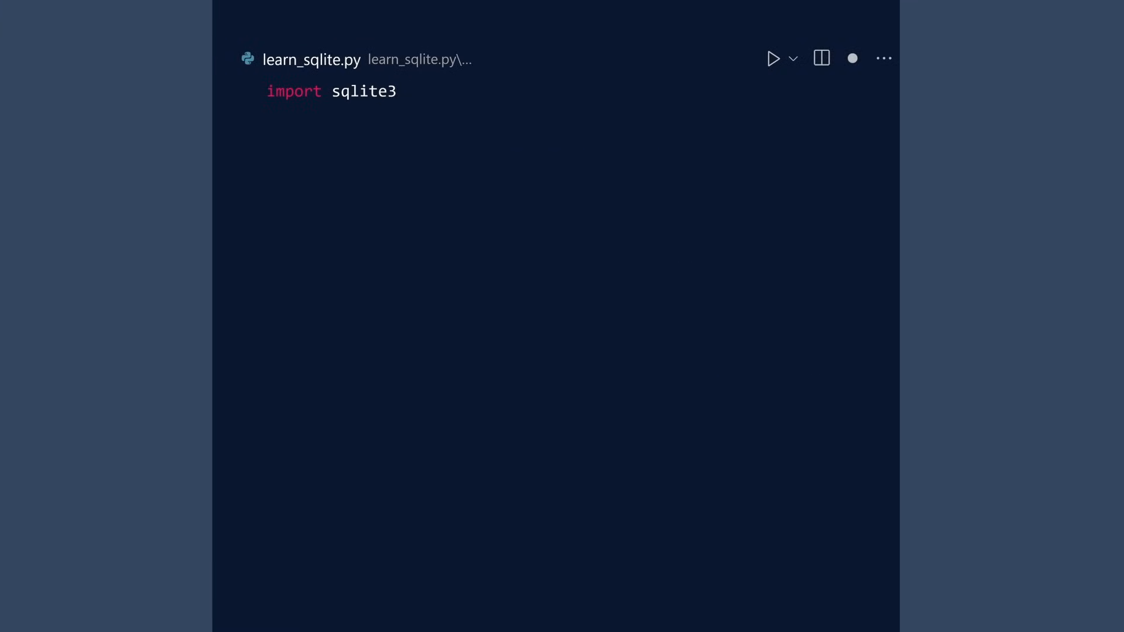
{"action": "type", "text": "conn = sqlite3.connect(file"}
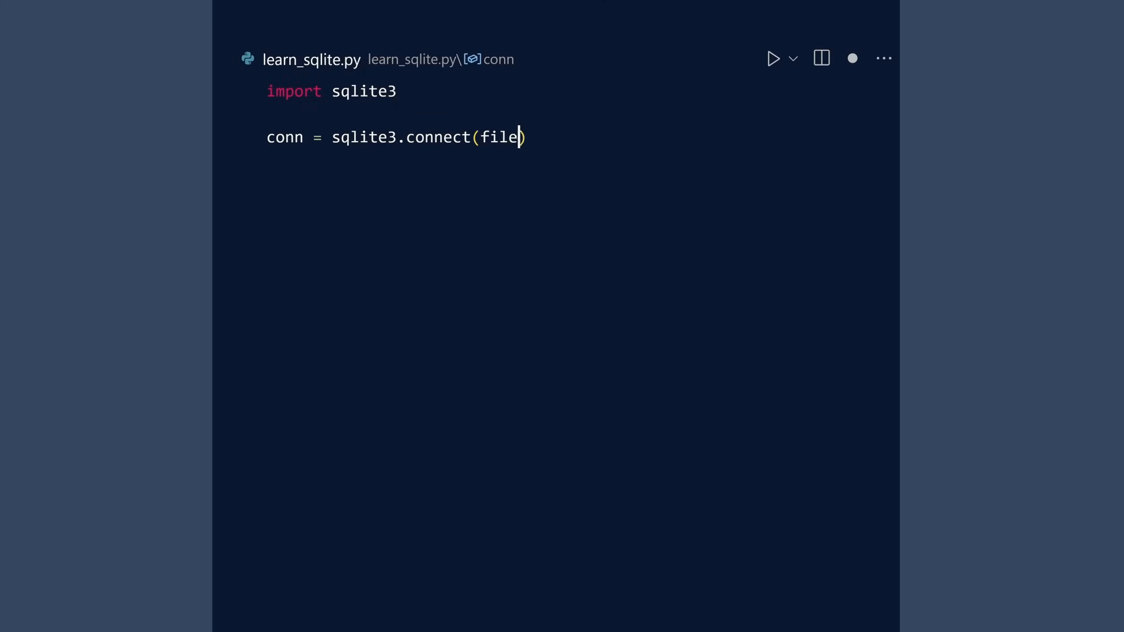
{"action": "type", "text": "path)  # C"}
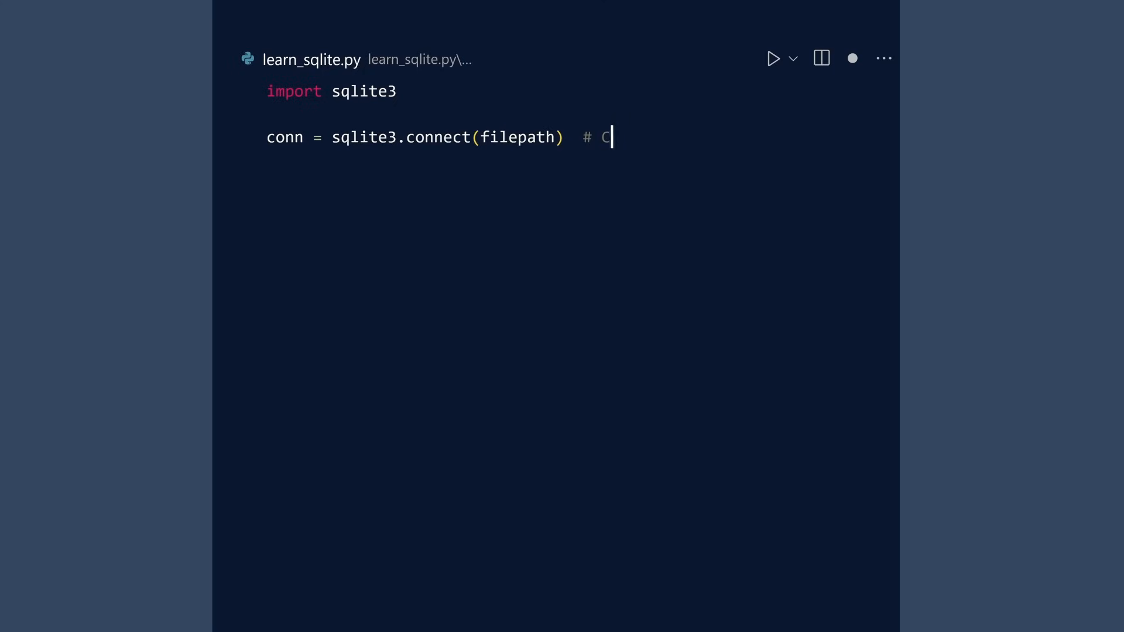
{"action": "type", "text": "onnect or creat"}
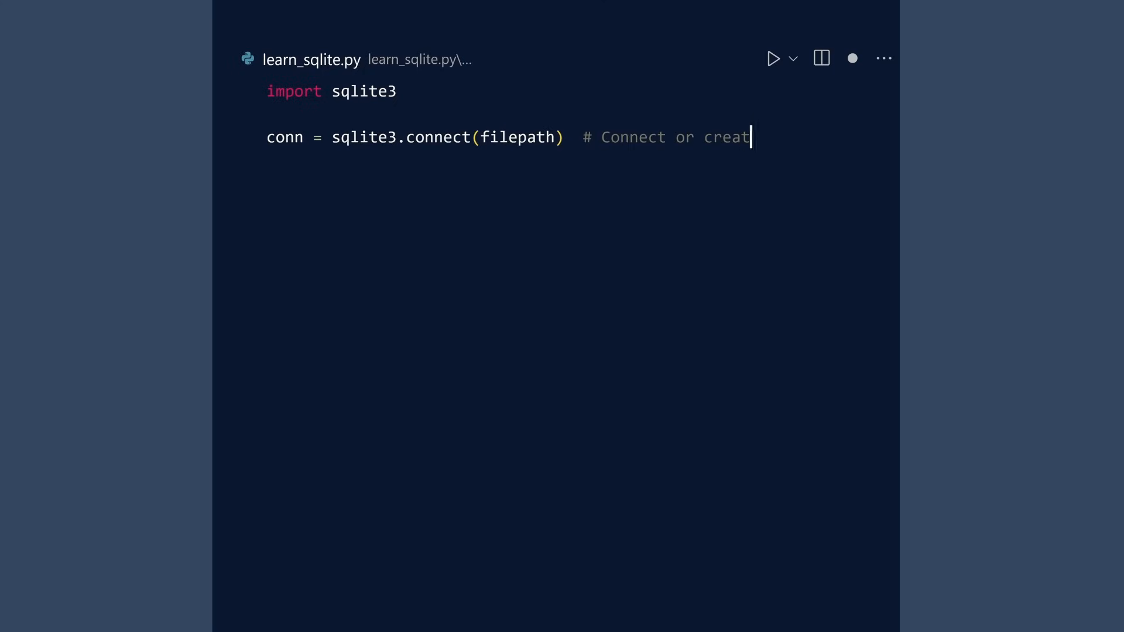
{"action": "type", "text": "e database"}
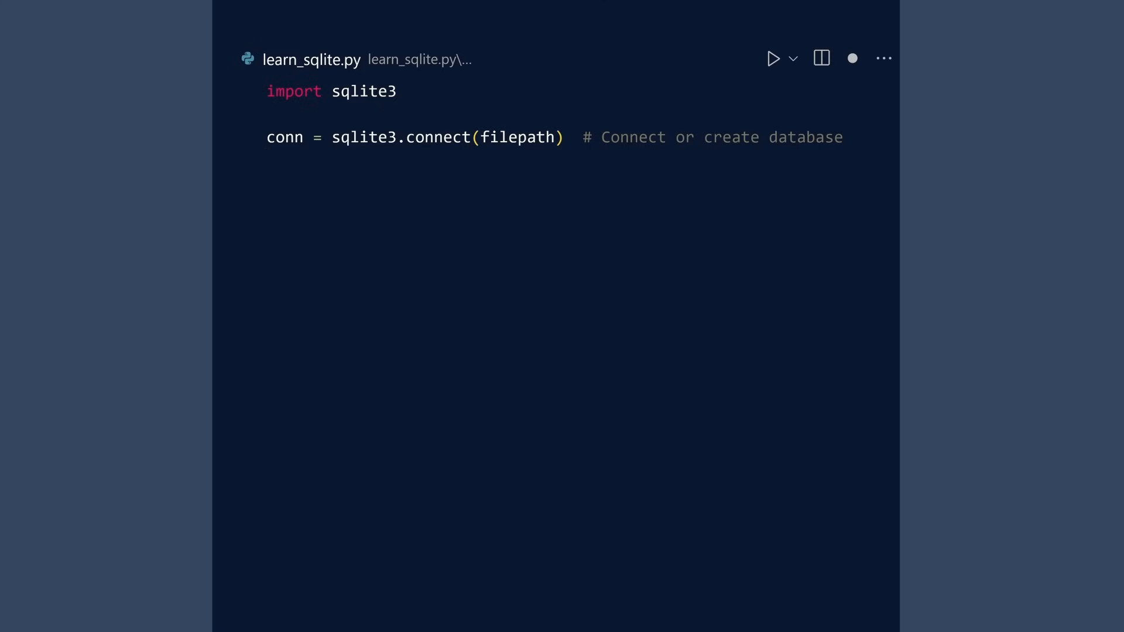
{"action": "type", "text": "cursor = conn.cursor("}
{"action": "type", "text": "results ="}
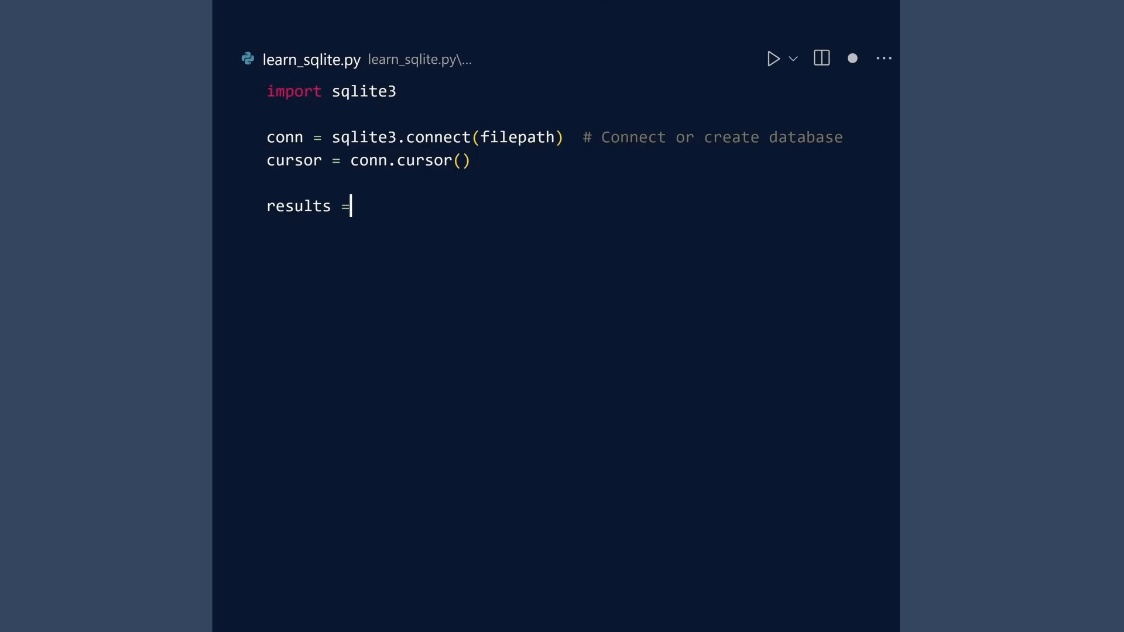
Step: List cursor.execute(query, parameters) and cursor.executescript(script_as_string), then begin results = conn
{"action": "type", "text": "cursor.execute(query, parameters)"}
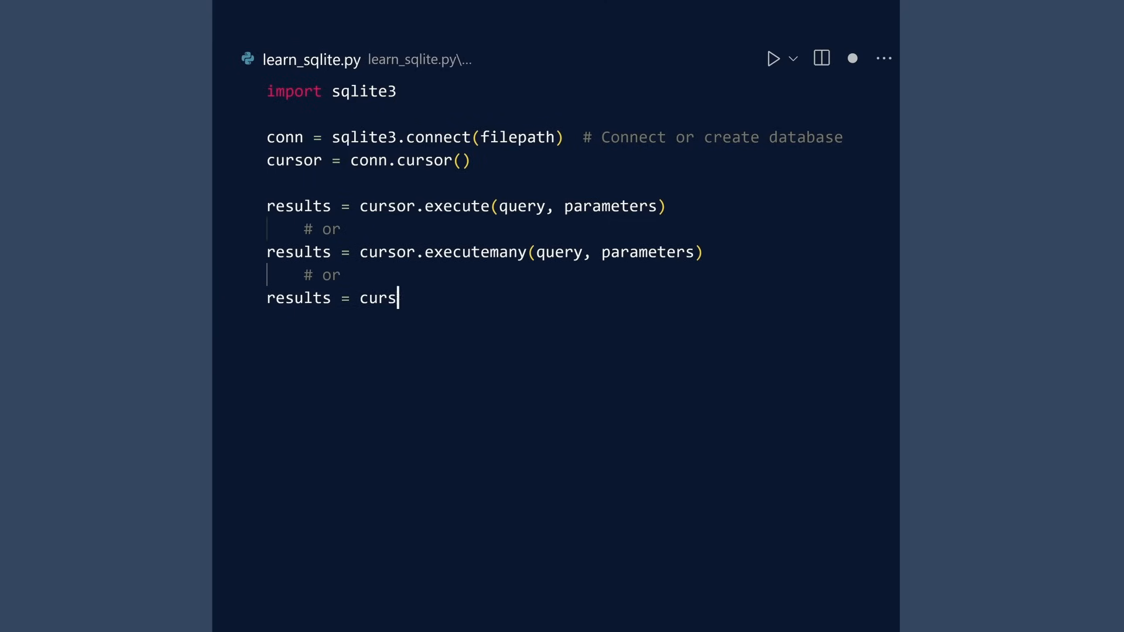
{"action": "type", "text": "or.executescript(script_as_string)"}
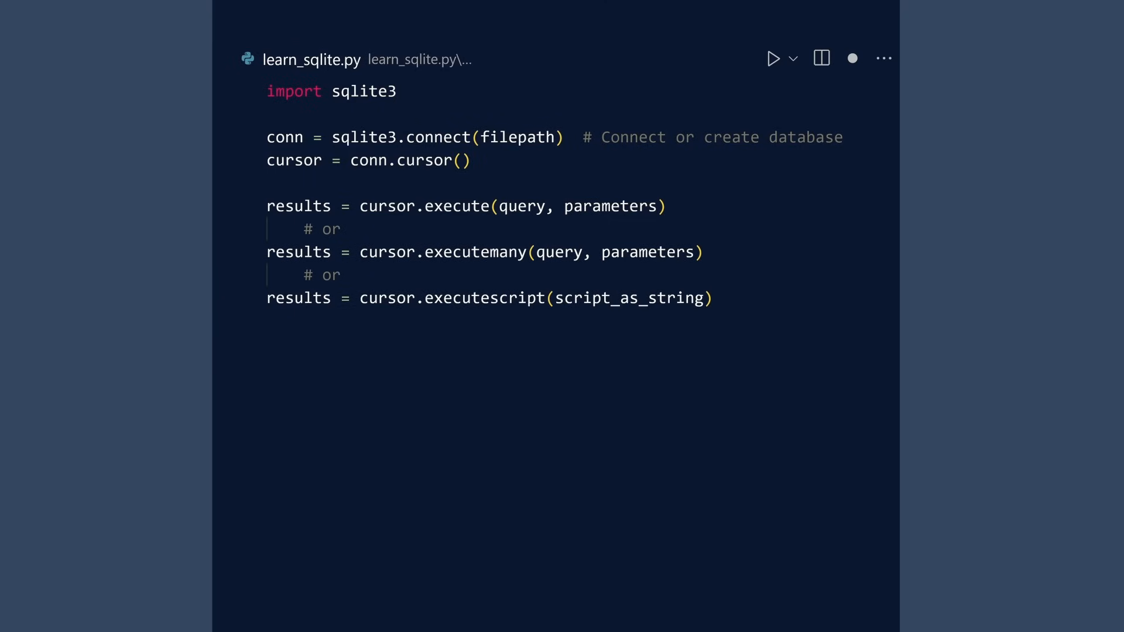
{"action": "type", "text": "results = conn.execute(query, parameters"}
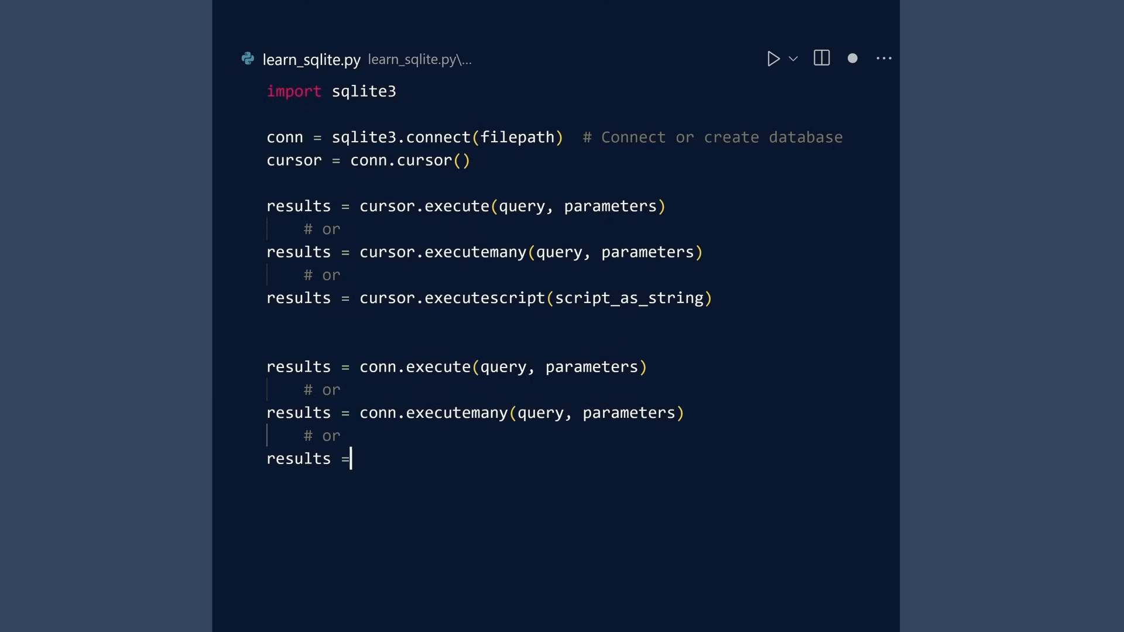
Step: Add conn.executescript(script_as_string) to the summary and finish with cursor.close()
{"action": "type", "text": "conn.executescript(script_as_string)"}
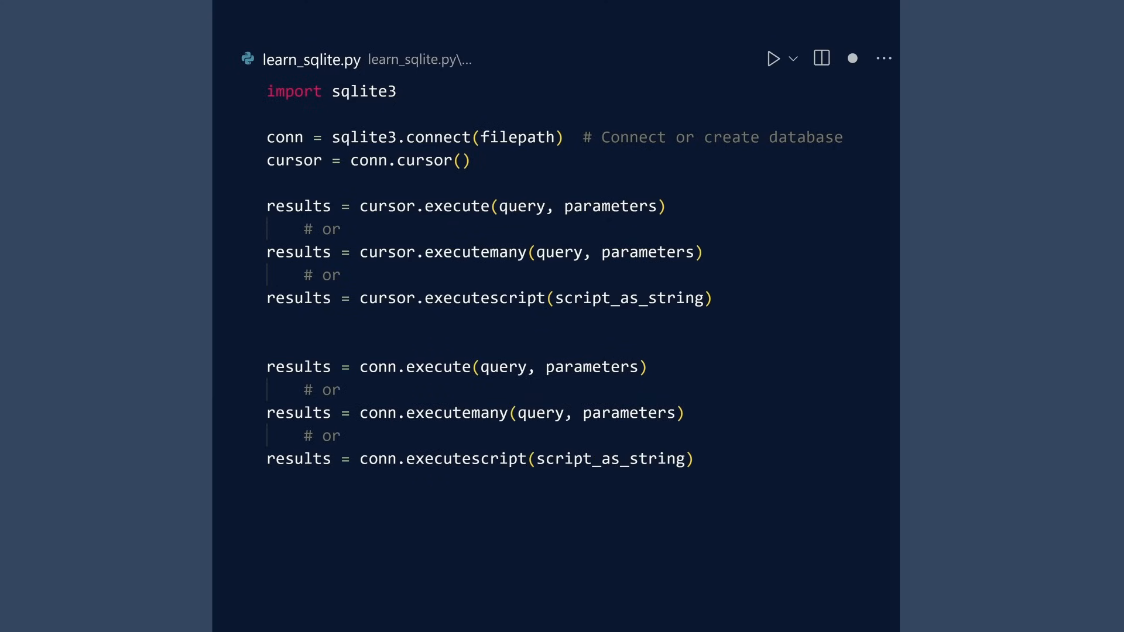
{"action": "type", "text": "cursor.close()"}
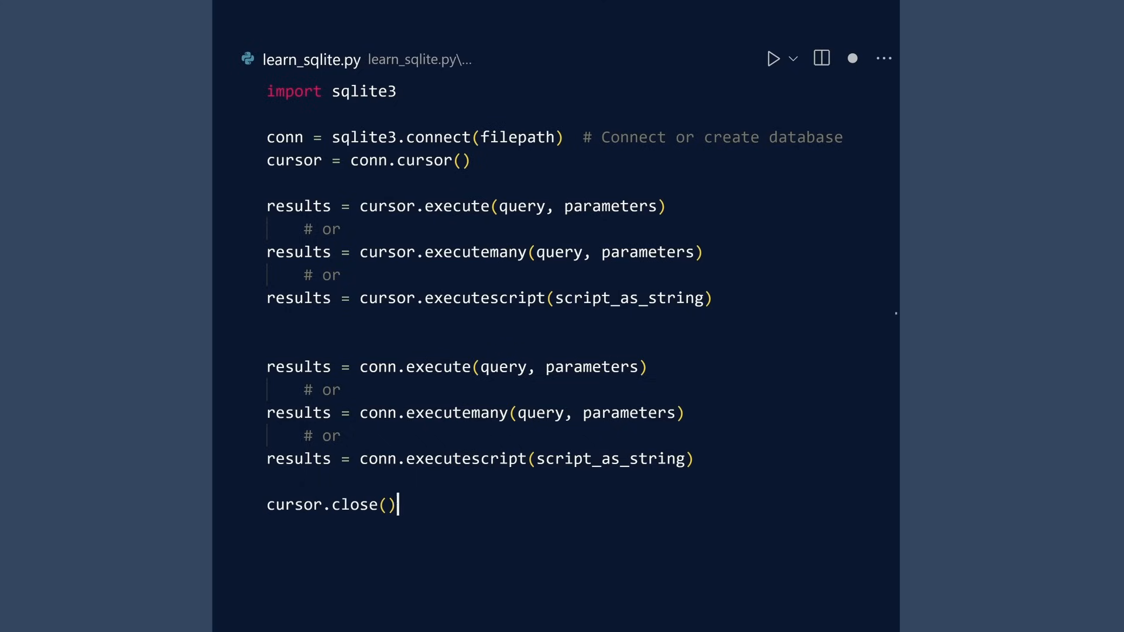